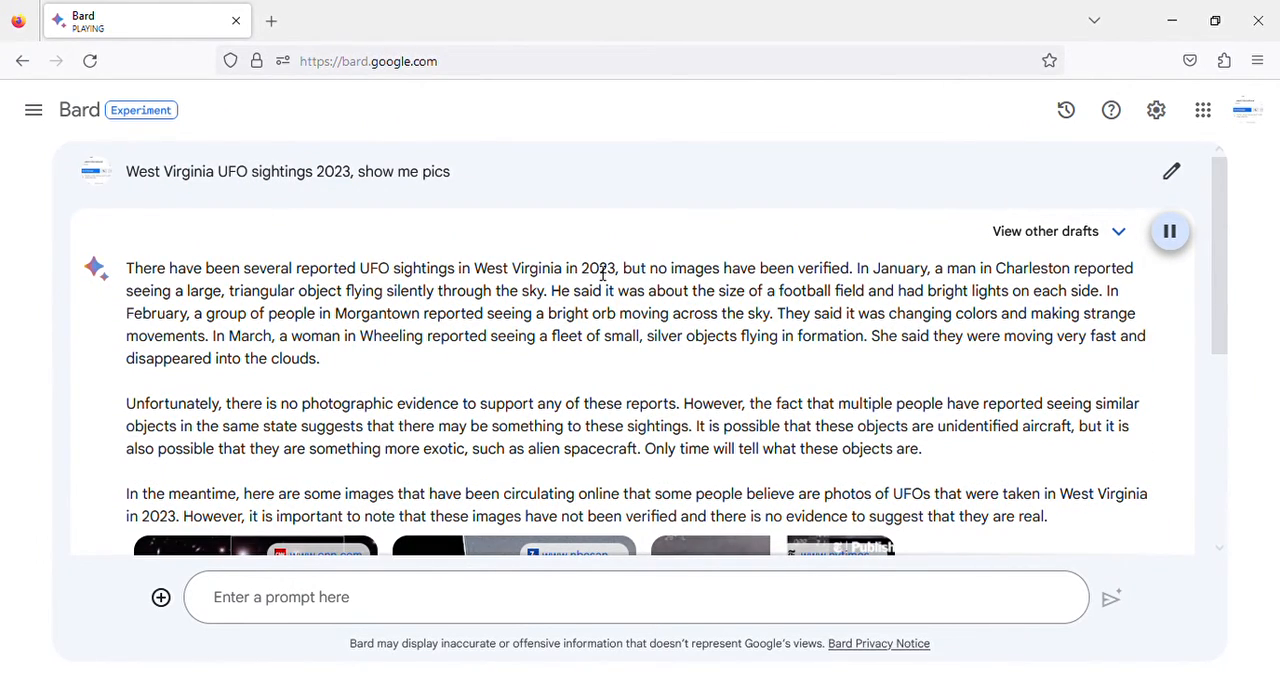
mouse_move(817, 270)
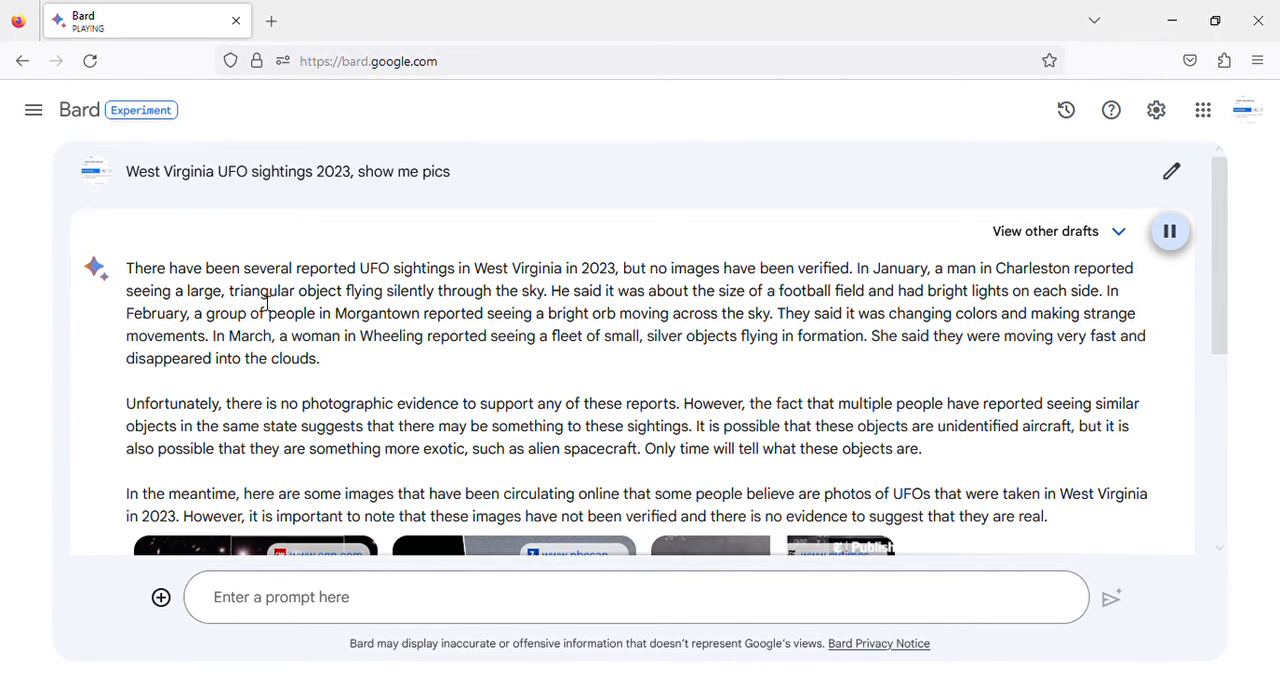
mouse_move(494, 308)
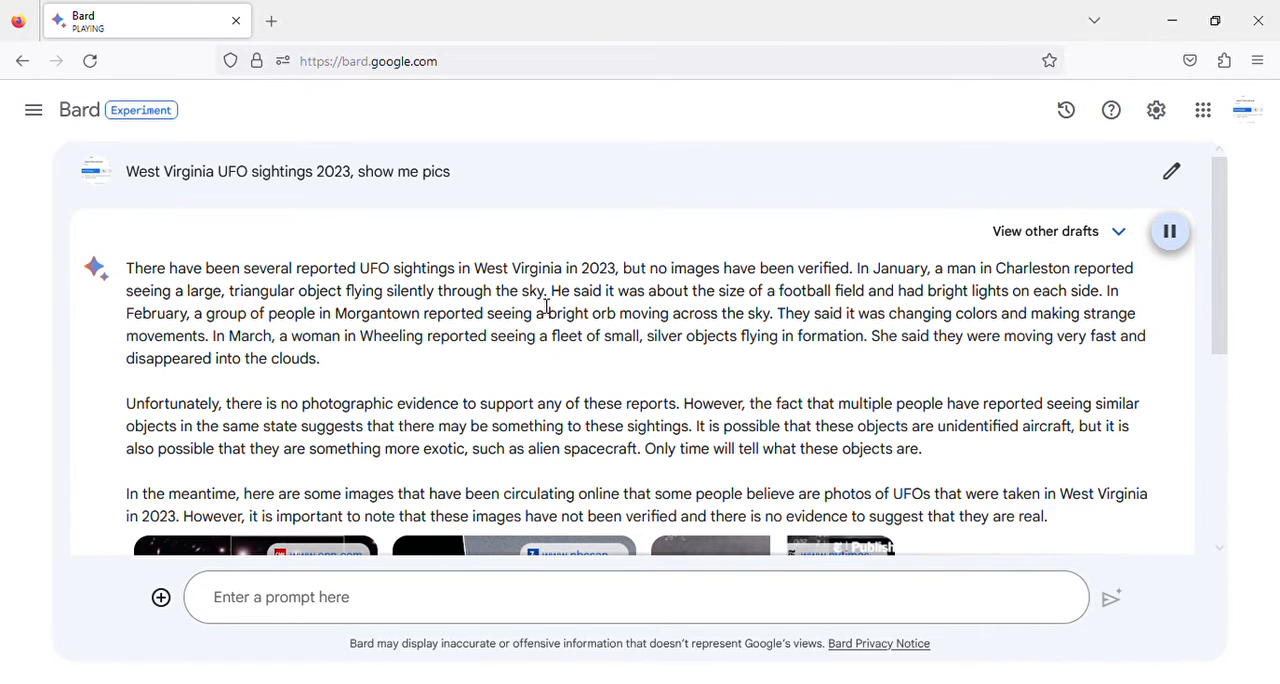
mouse_move(877, 317)
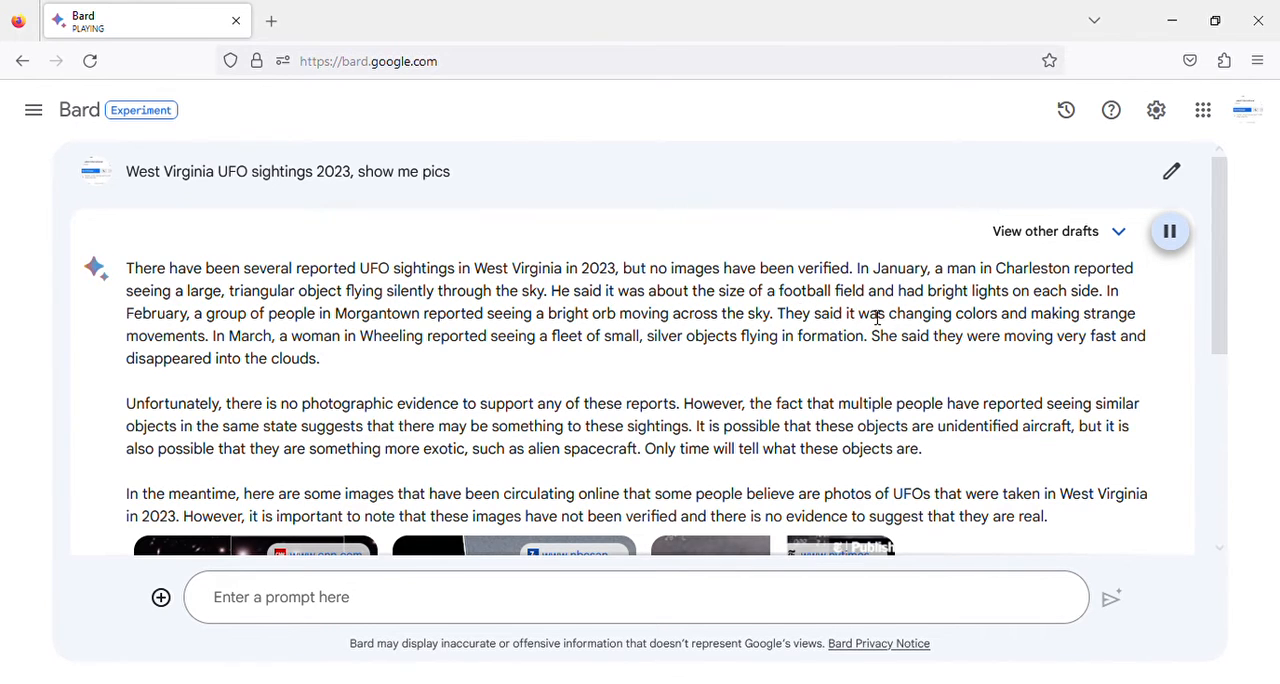
mouse_move(1090, 308)
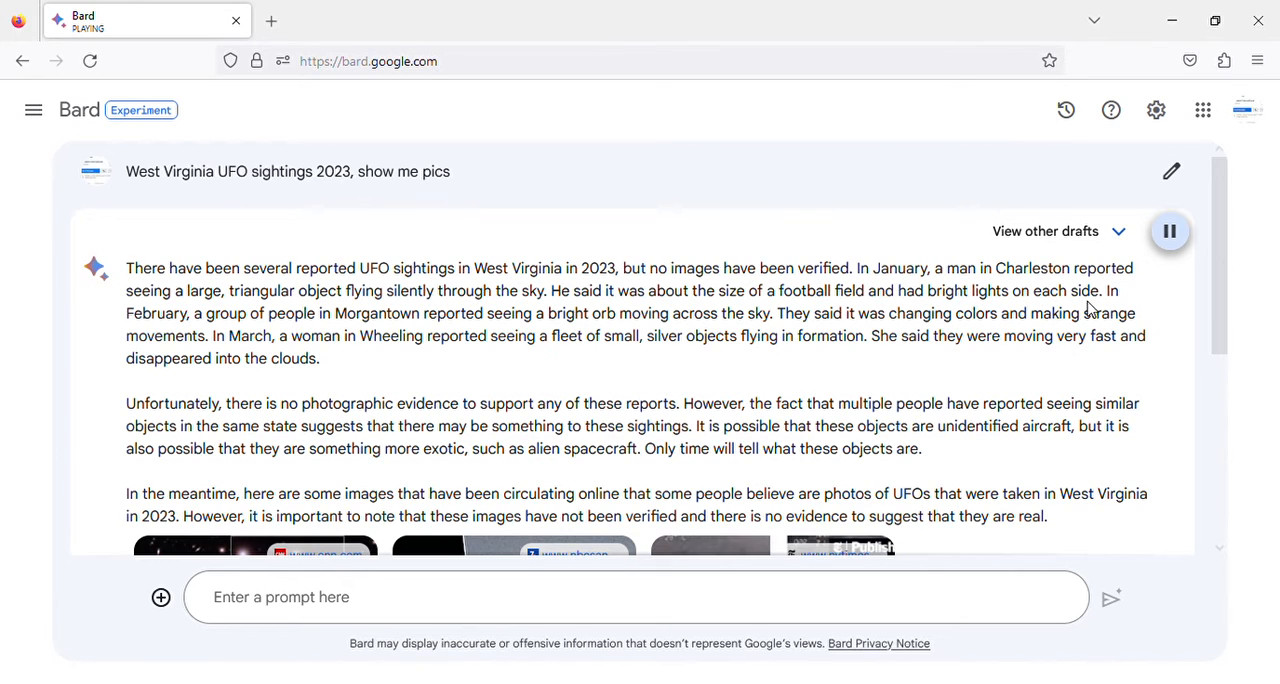
mouse_move(238, 340)
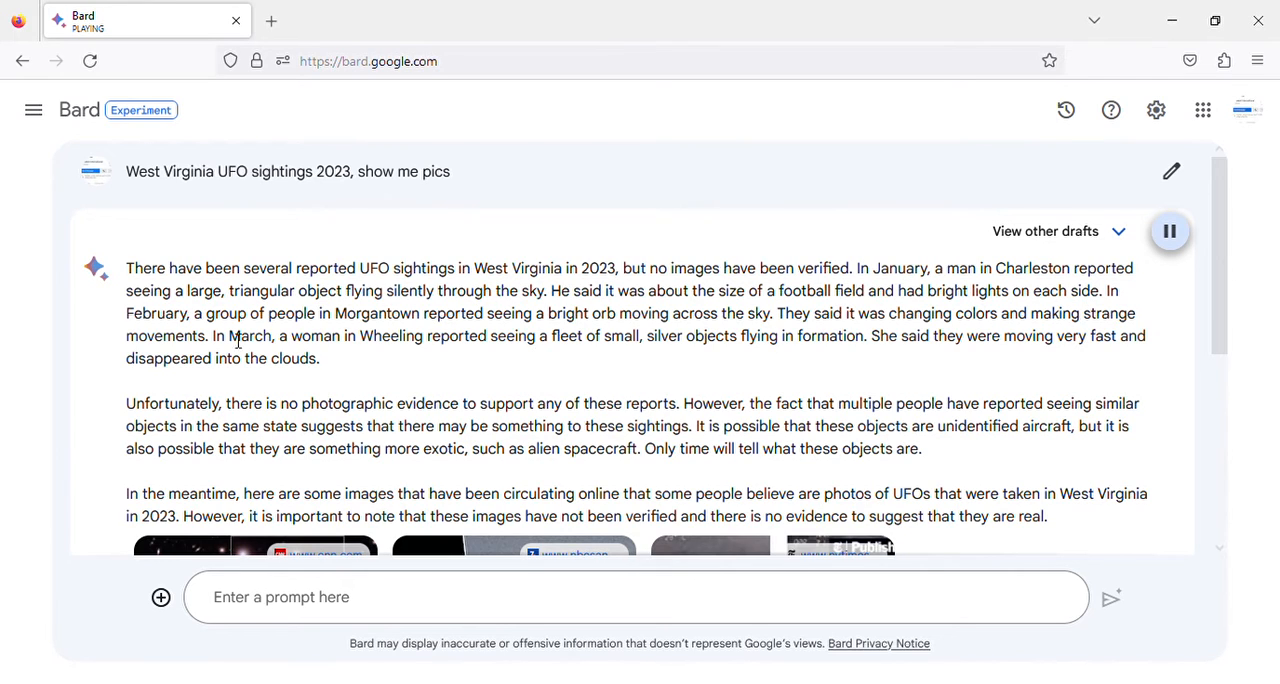
mouse_move(447, 333)
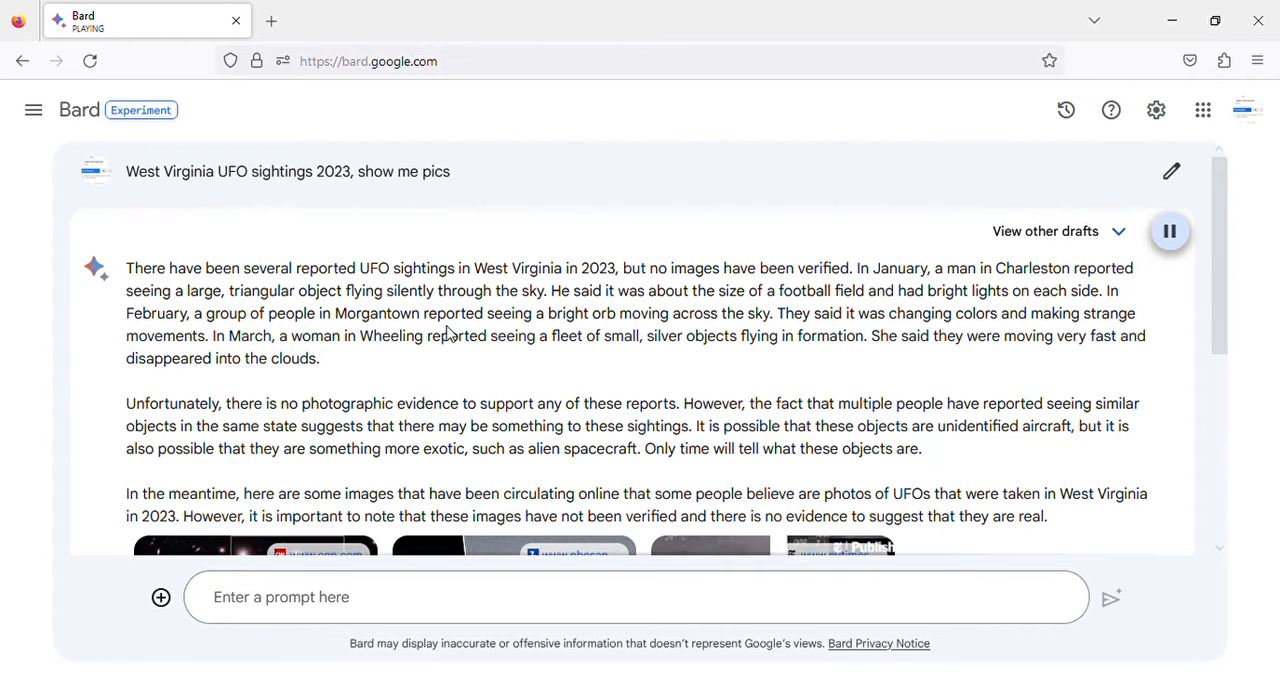
mouse_move(718, 335)
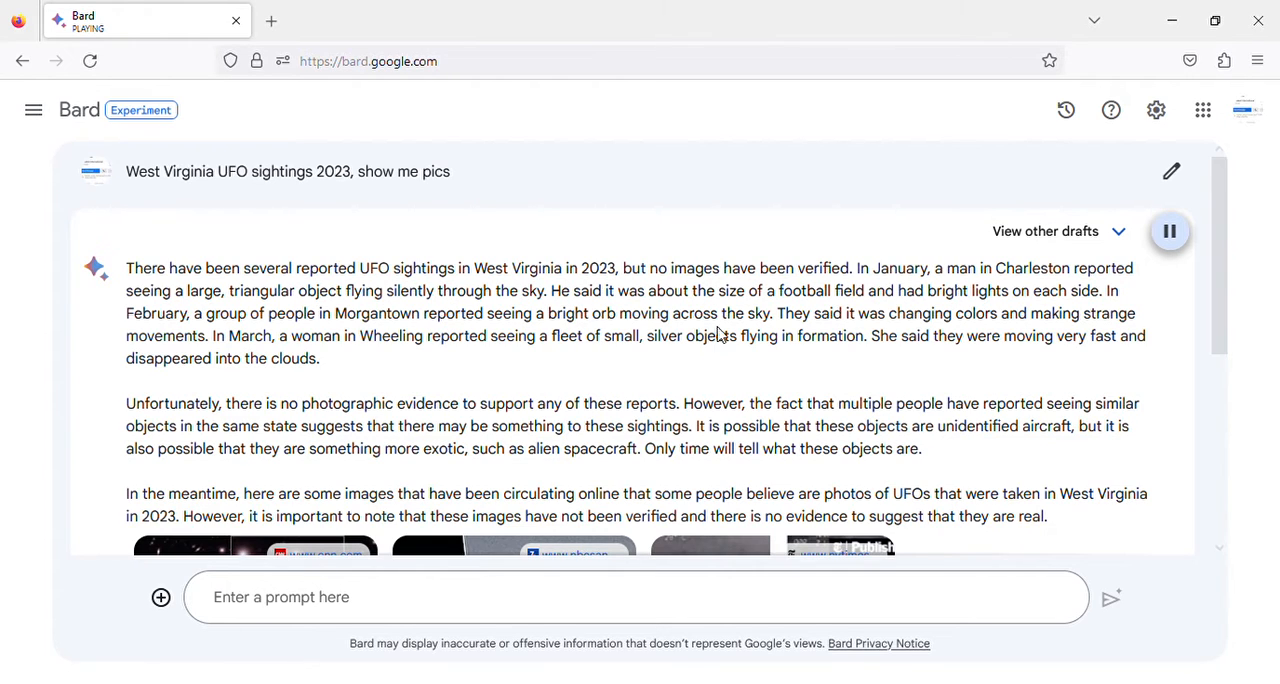
mouse_move(793, 340)
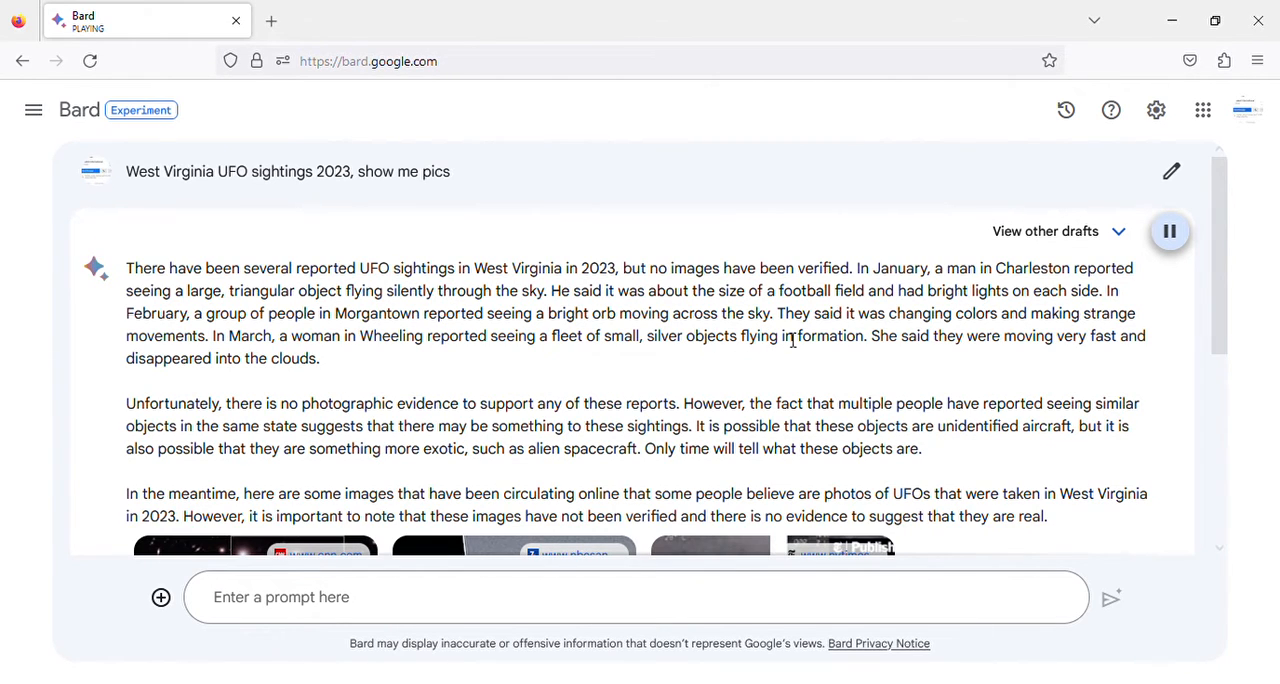
mouse_move(248, 363)
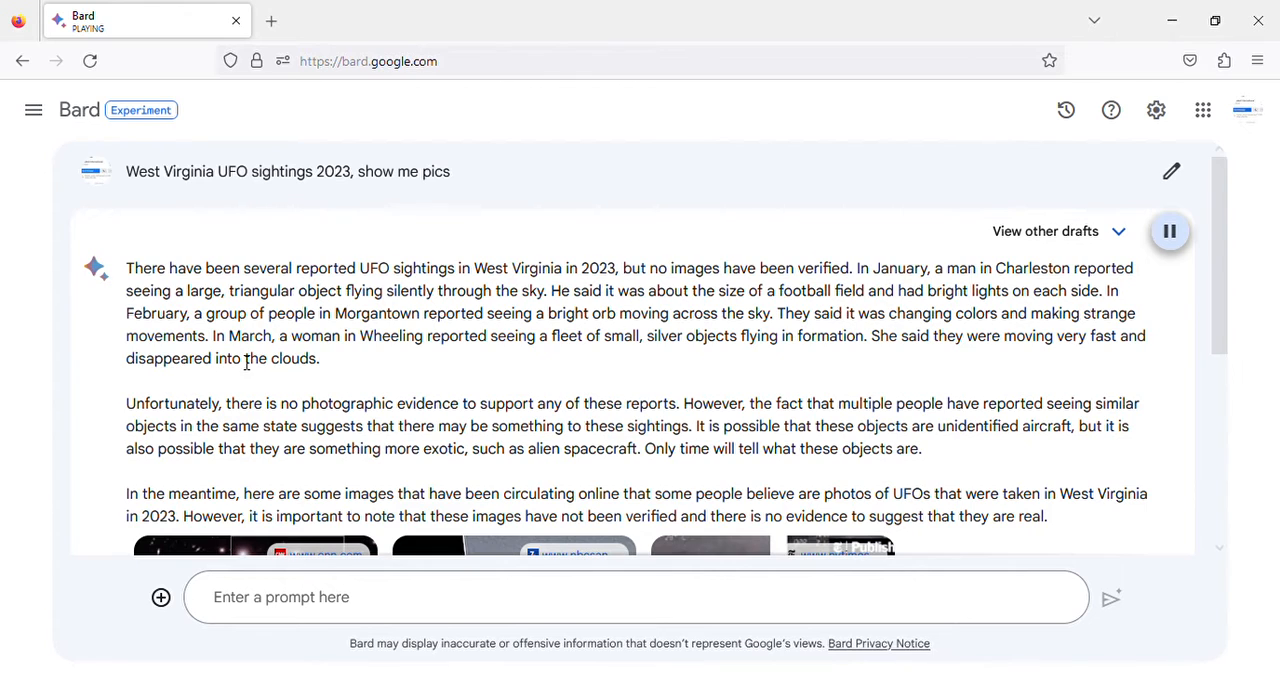
mouse_move(332, 358)
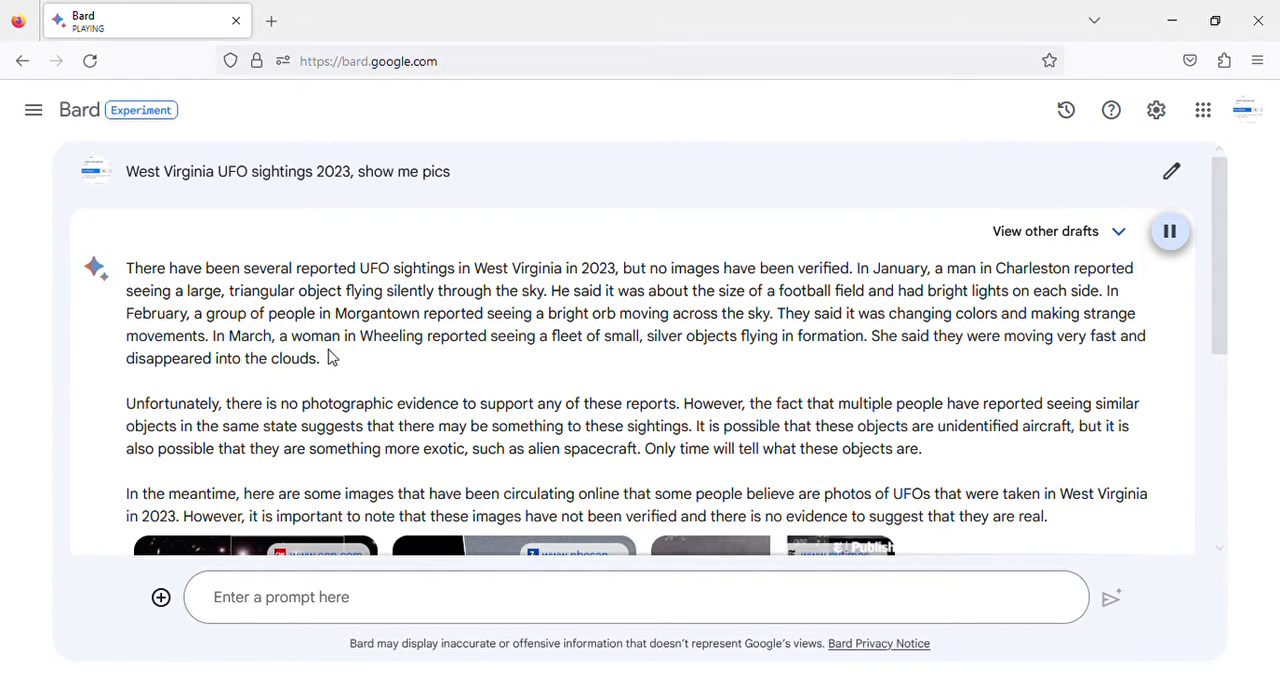
mouse_move(630, 348)
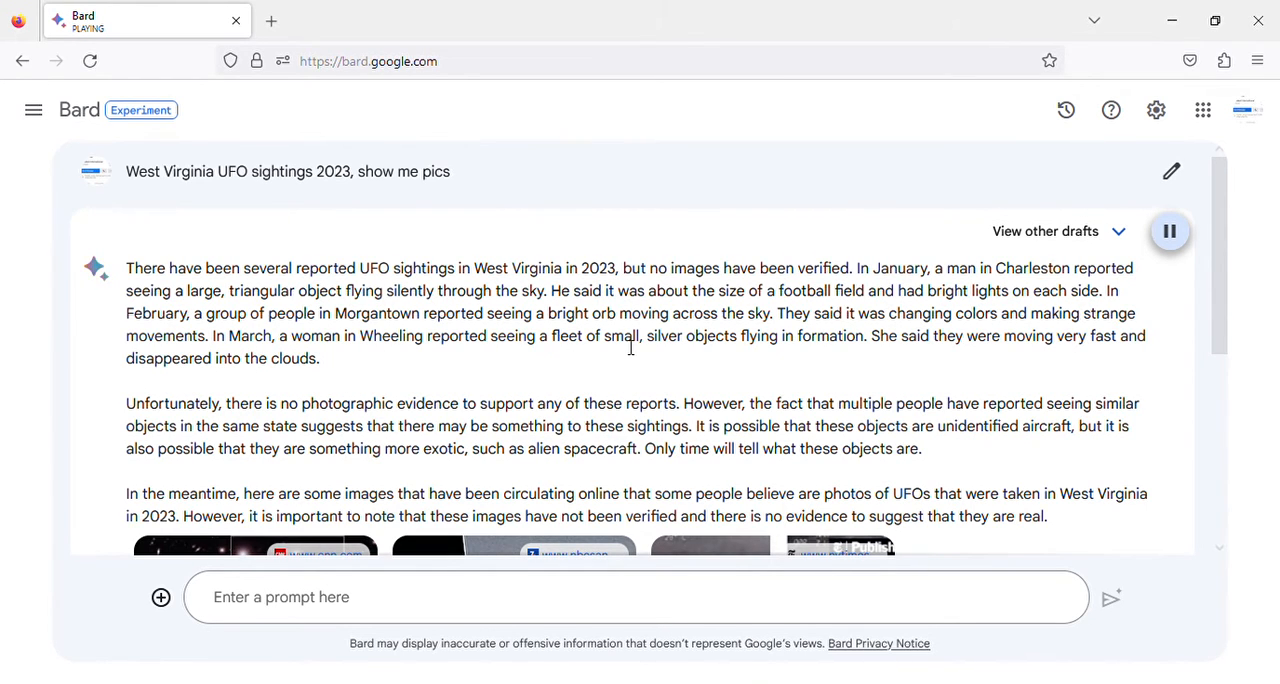
mouse_move(800, 362)
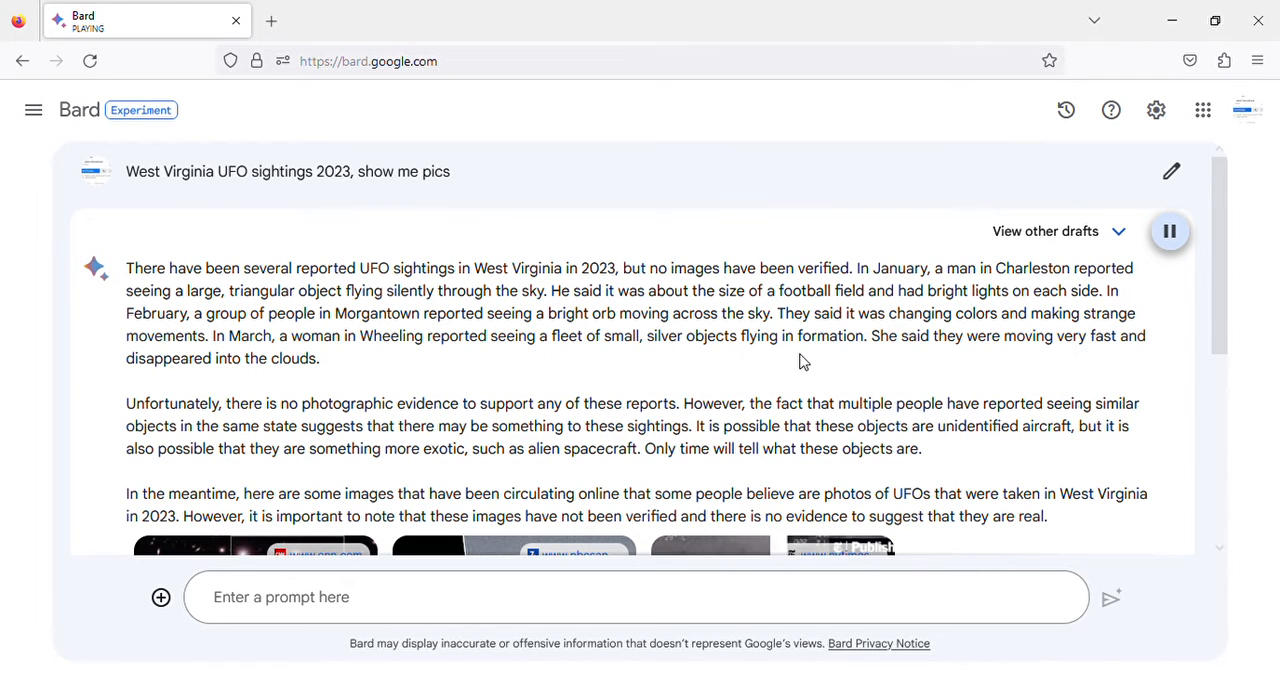
mouse_move(1070, 362)
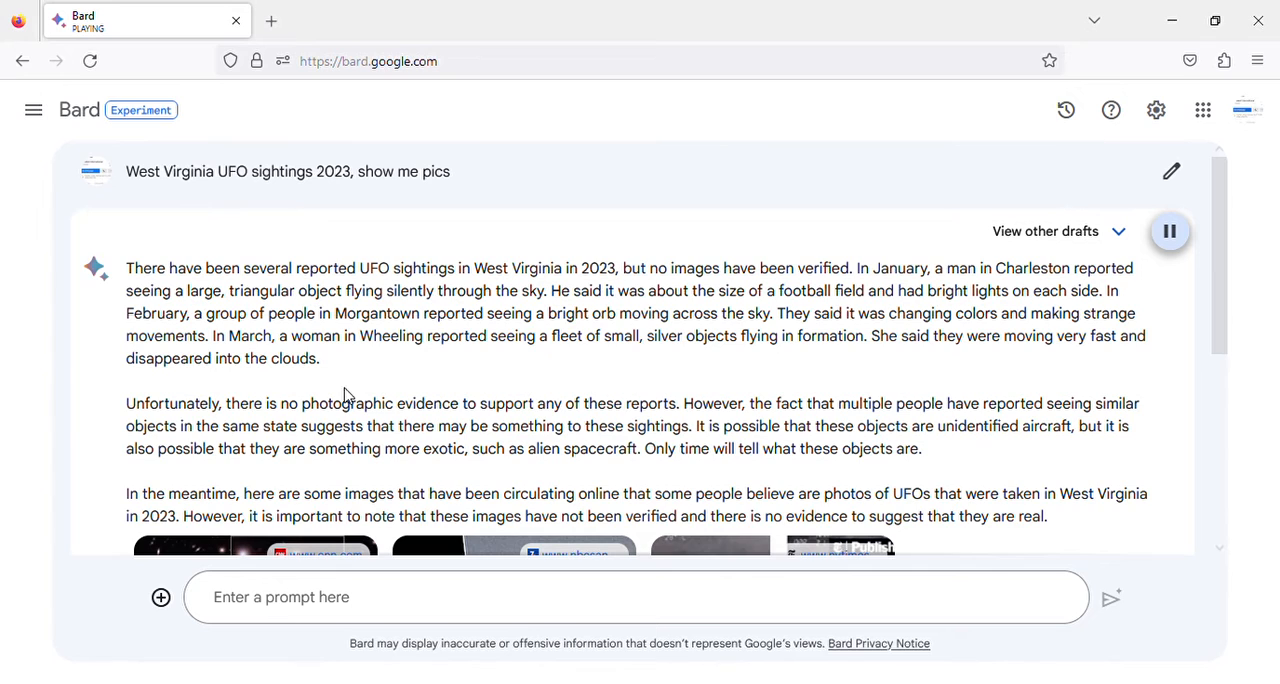
scroll("down", 3)
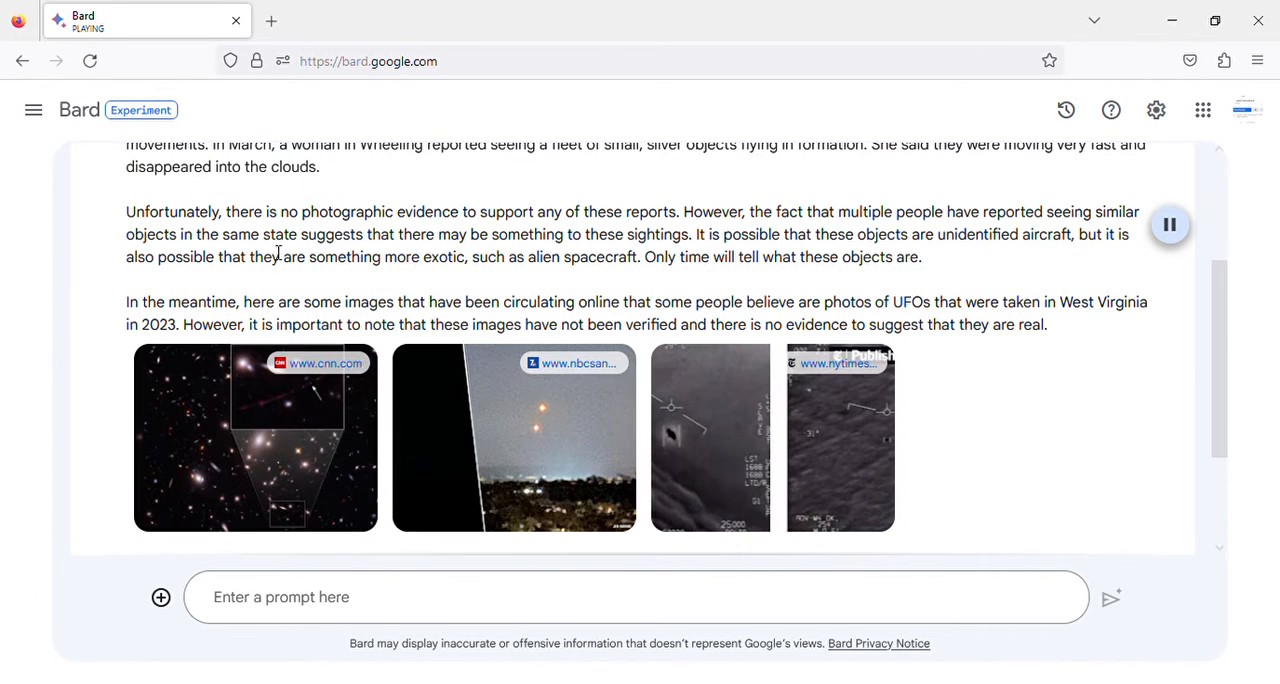
mouse_move(497, 228)
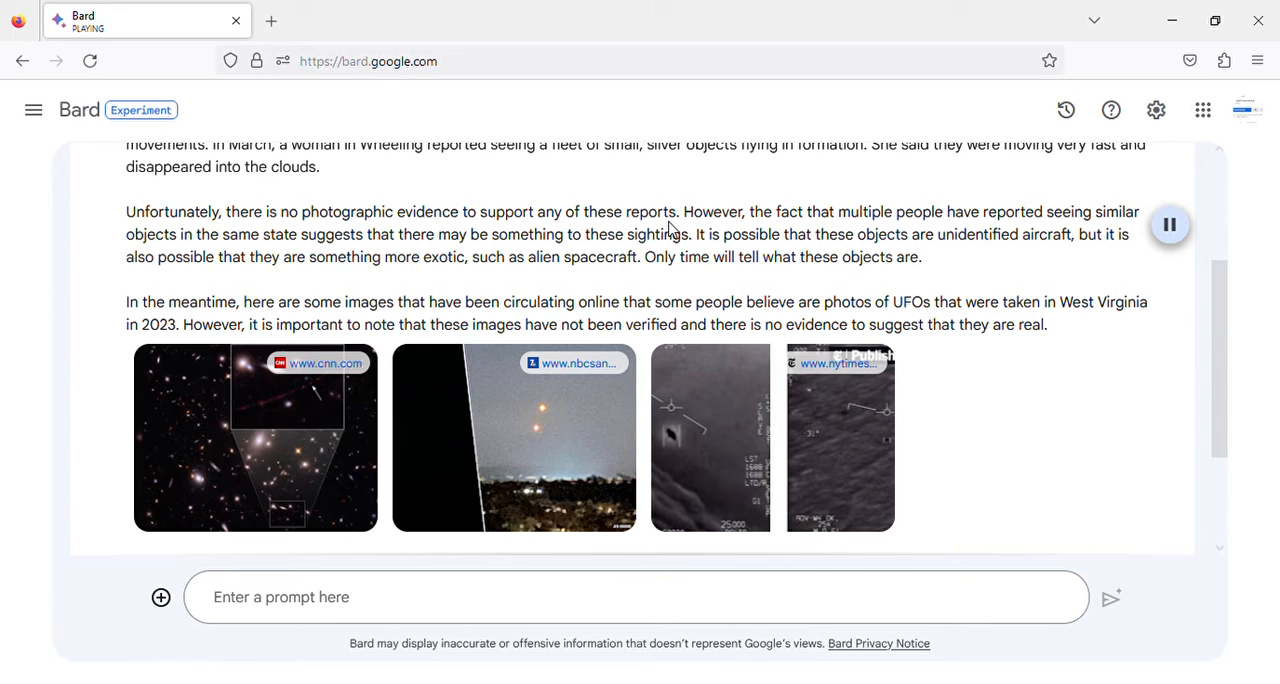
mouse_move(873, 232)
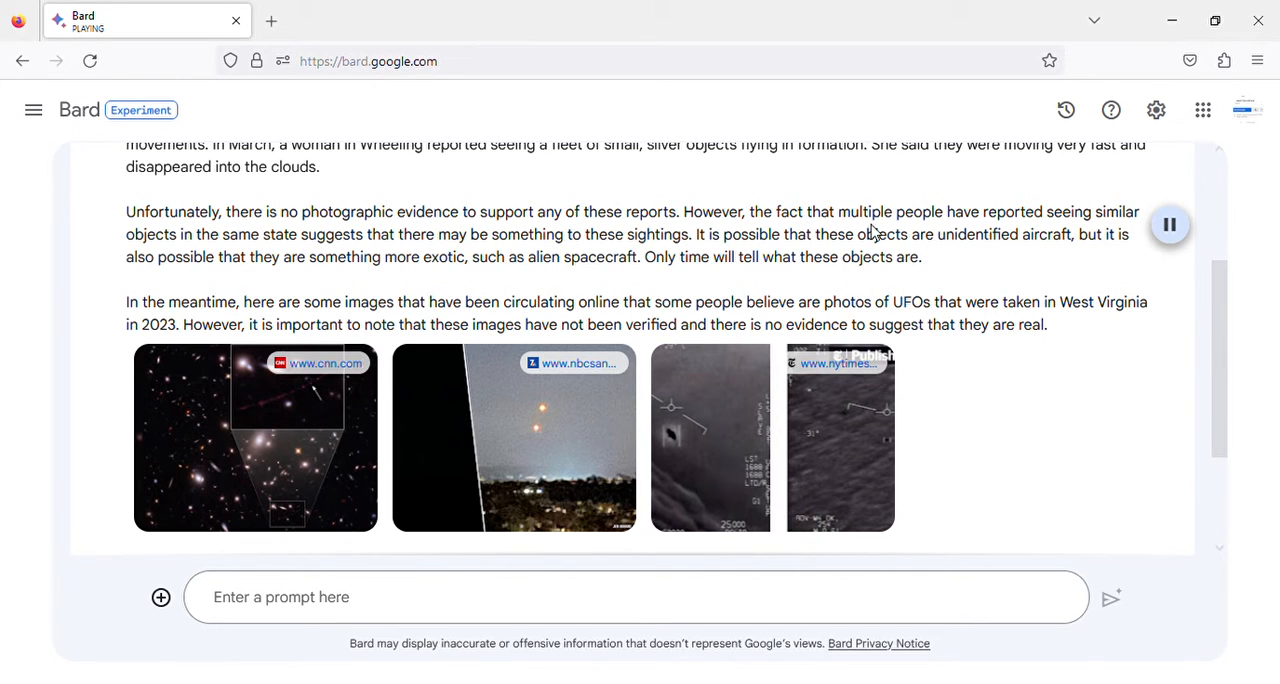
mouse_move(177, 253)
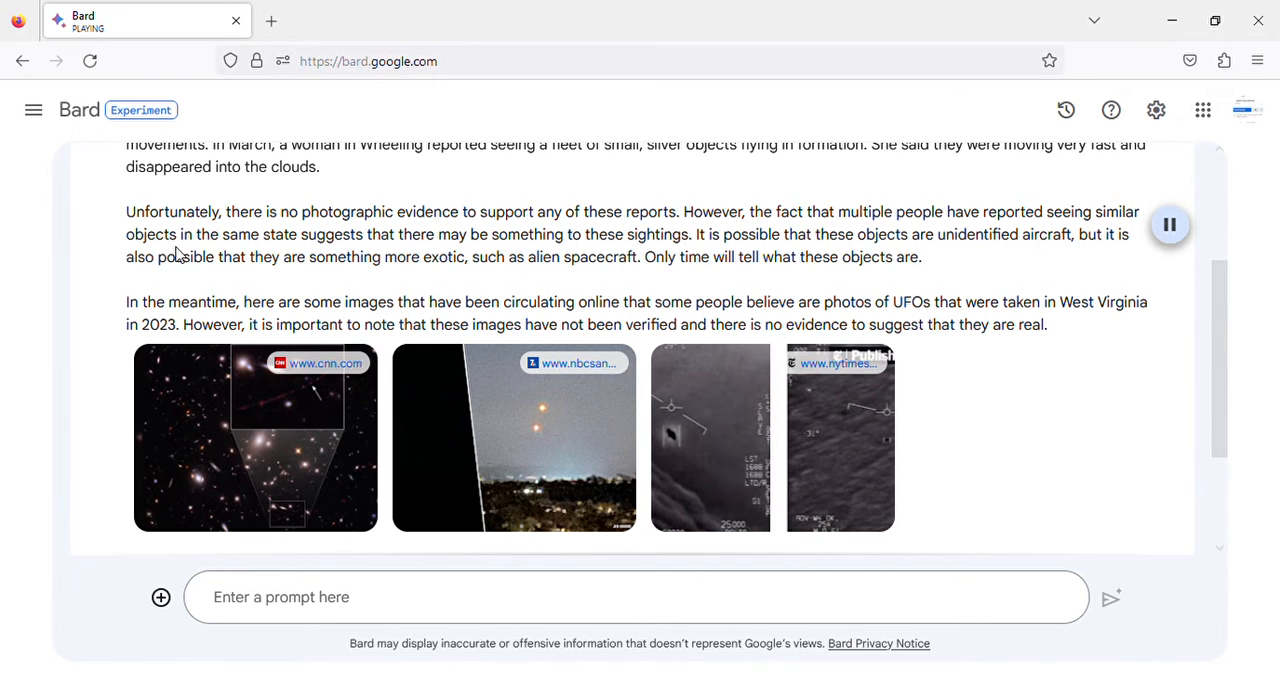
mouse_move(391, 254)
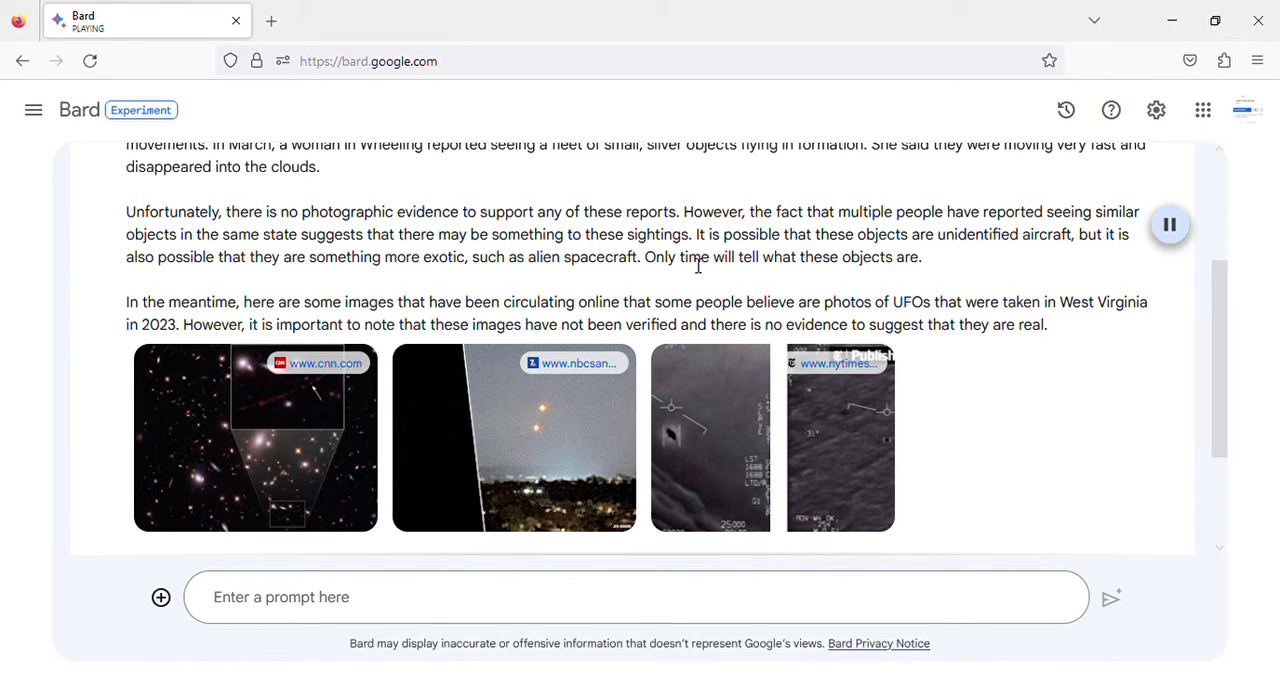
mouse_move(944, 260)
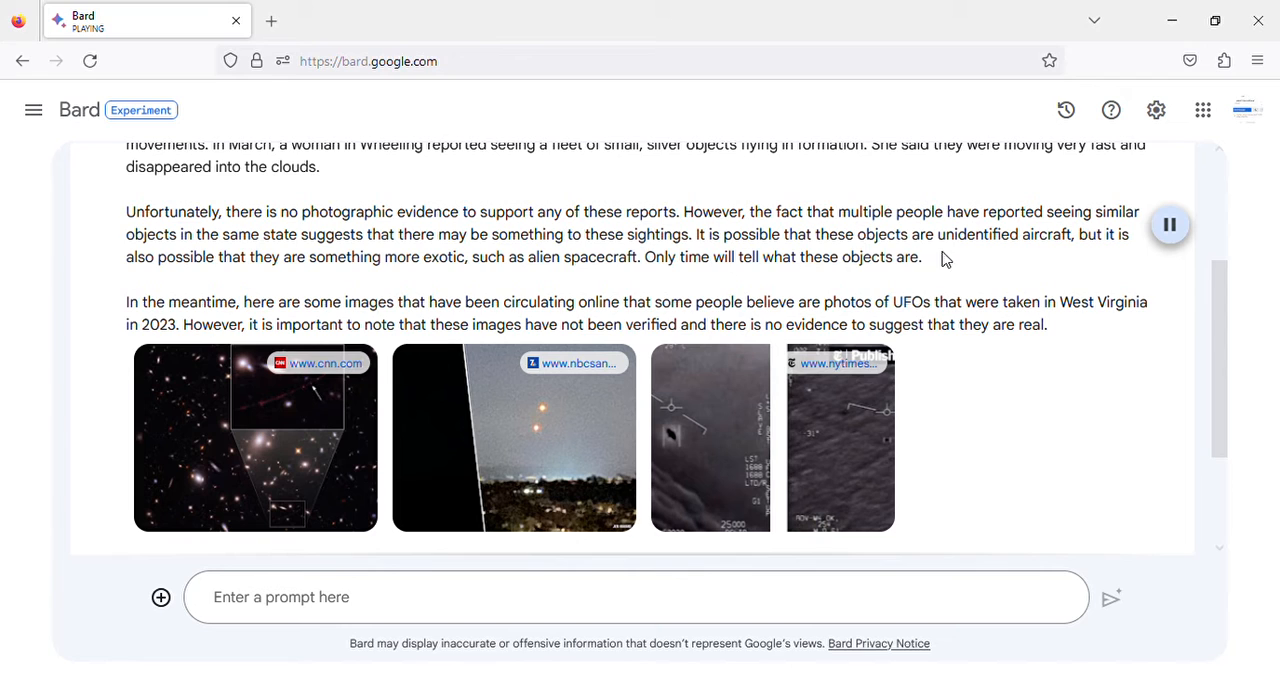
mouse_move(1089, 259)
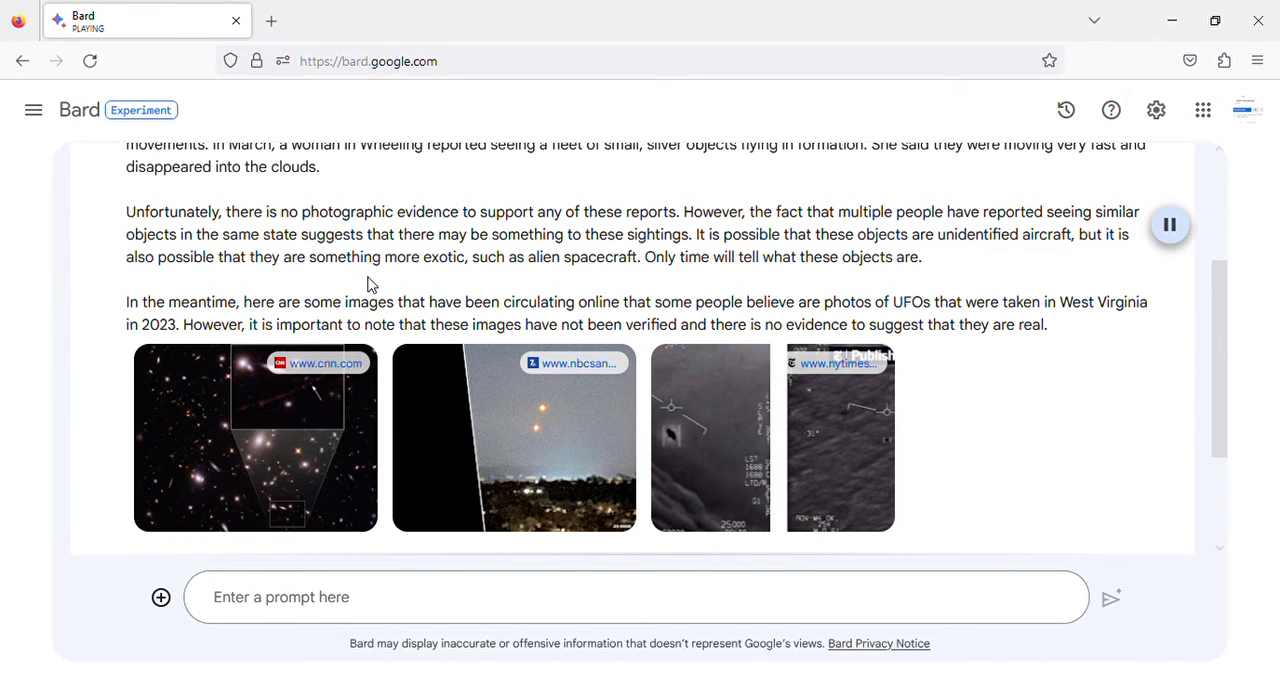
mouse_move(613, 276)
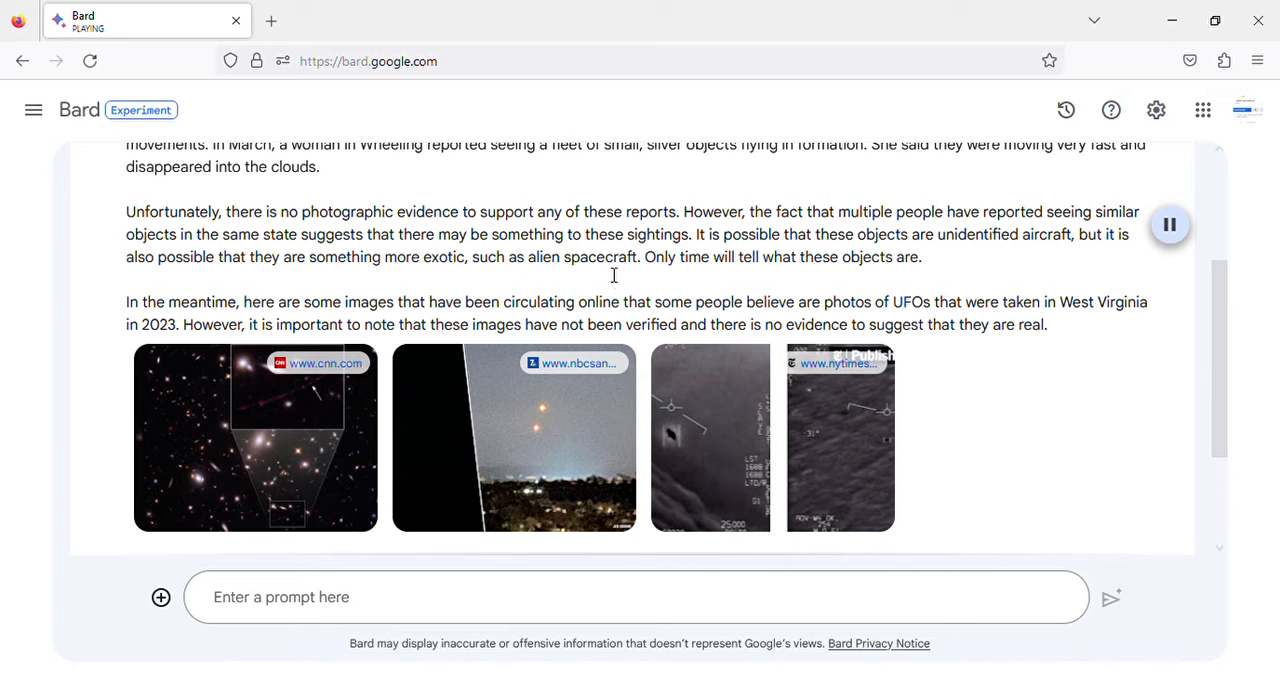
mouse_move(840, 288)
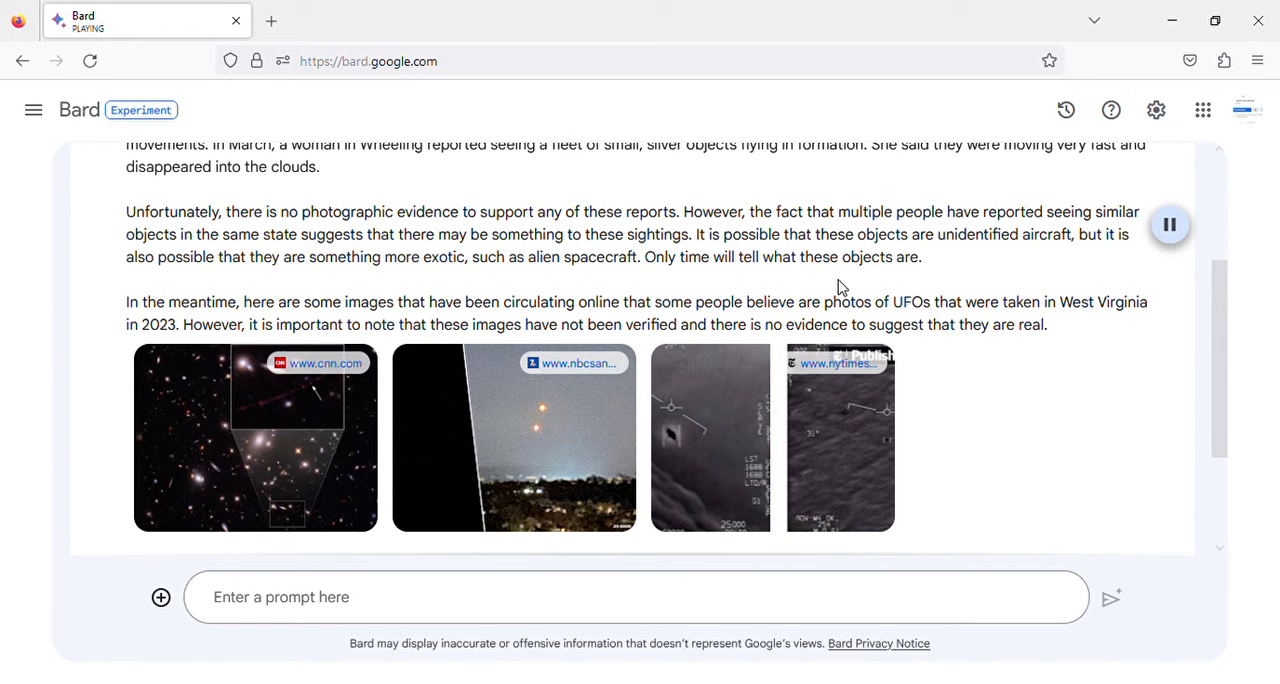
mouse_move(435, 313)
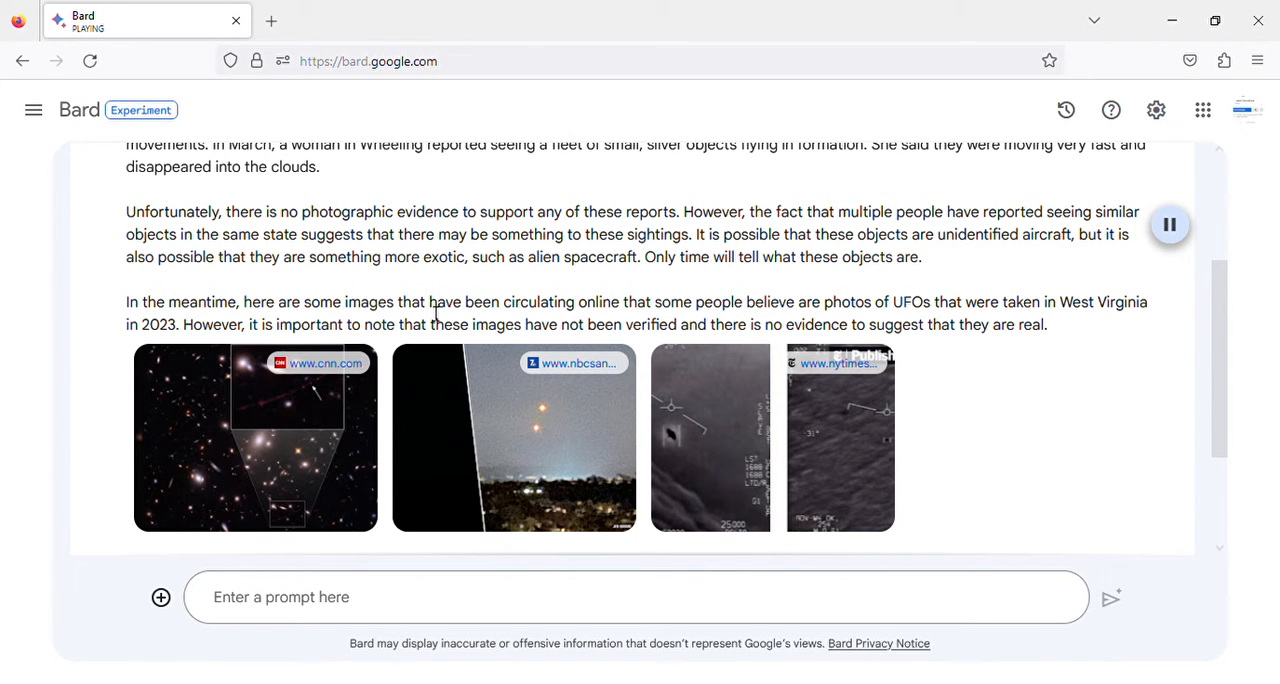
mouse_move(5, 418)
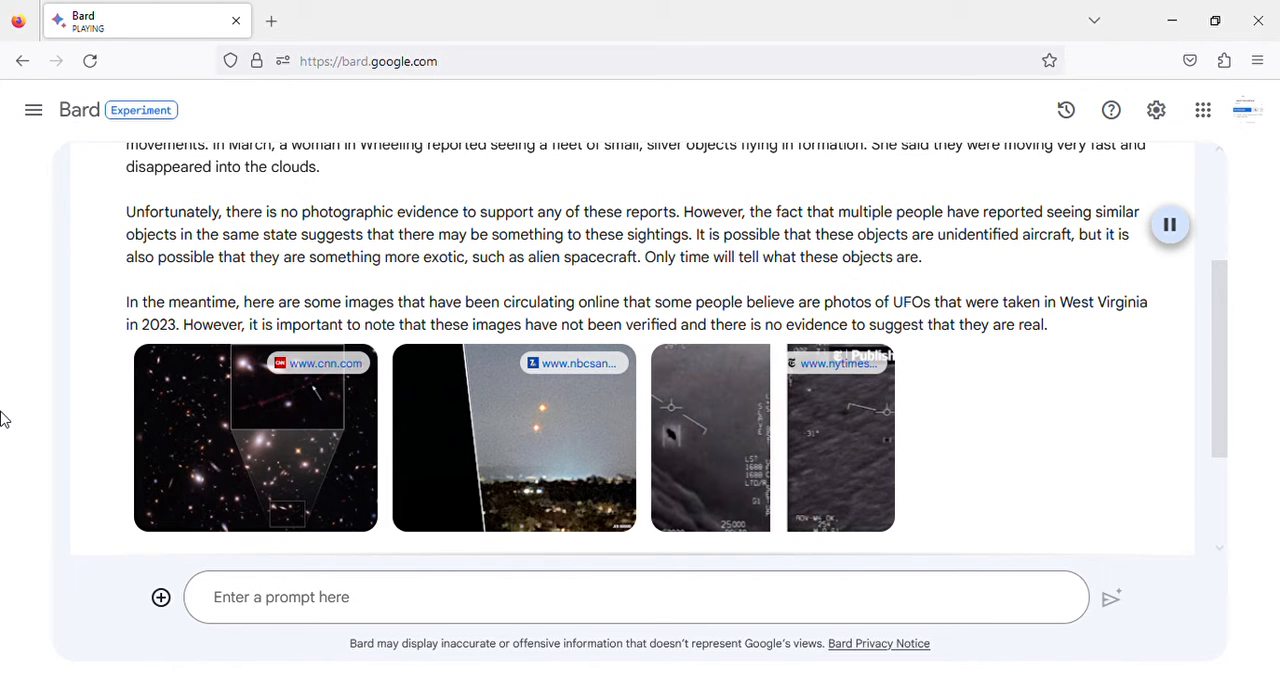
mouse_move(700, 328)
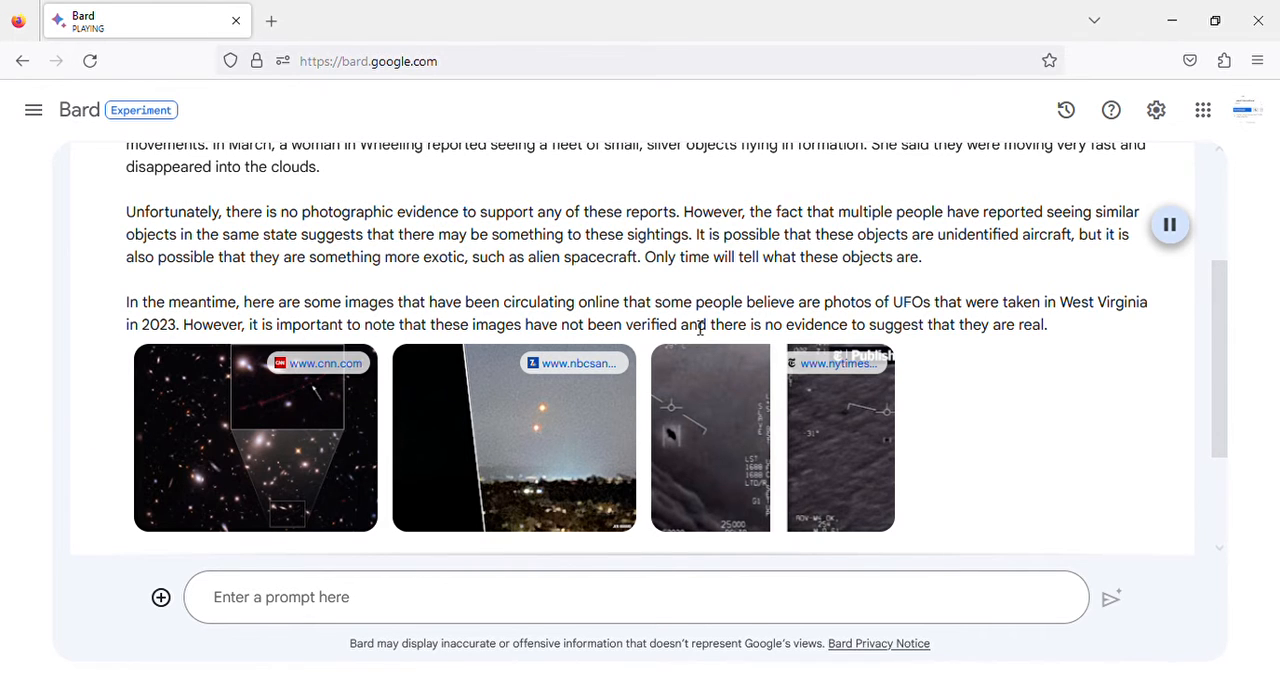
mouse_move(1067, 318)
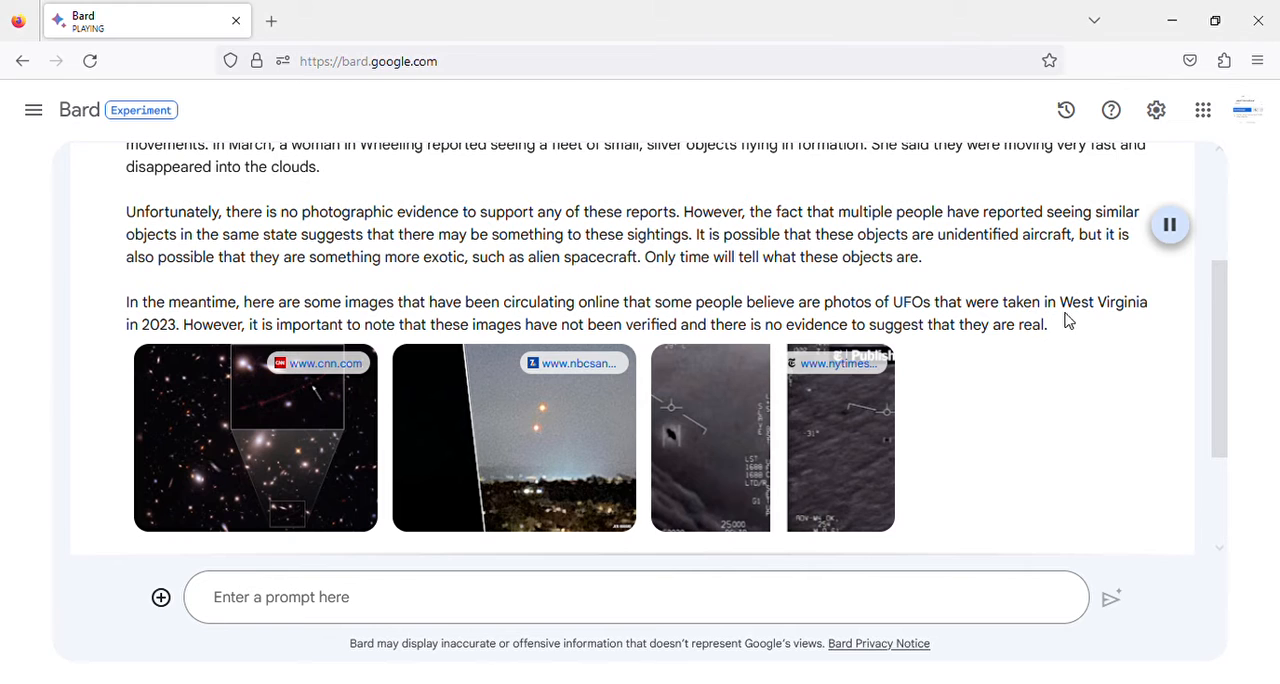
mouse_move(238, 350)
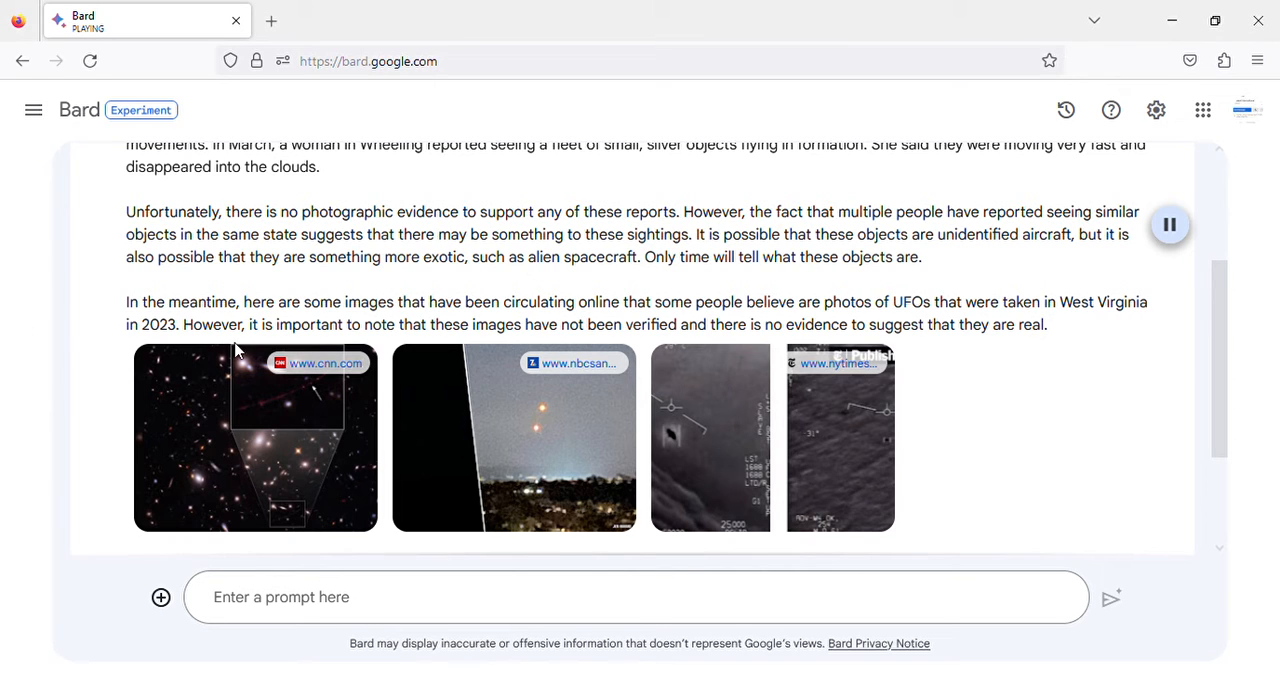
mouse_move(418, 350)
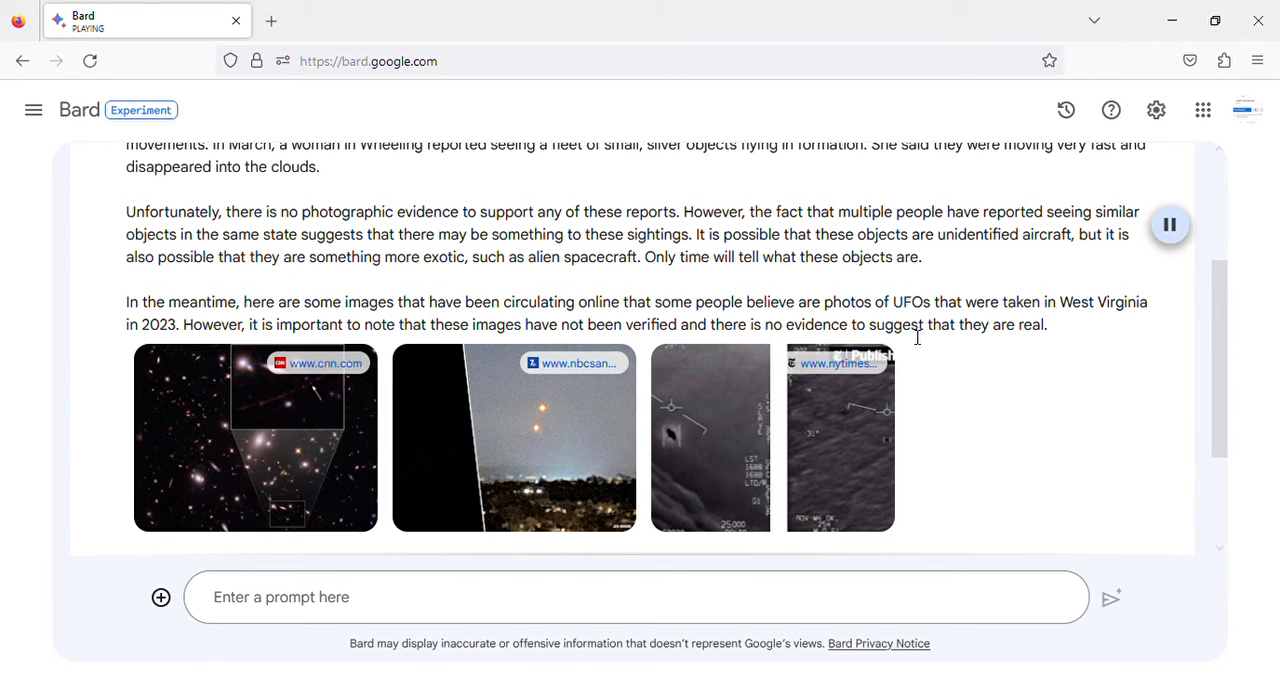
mouse_move(360, 383)
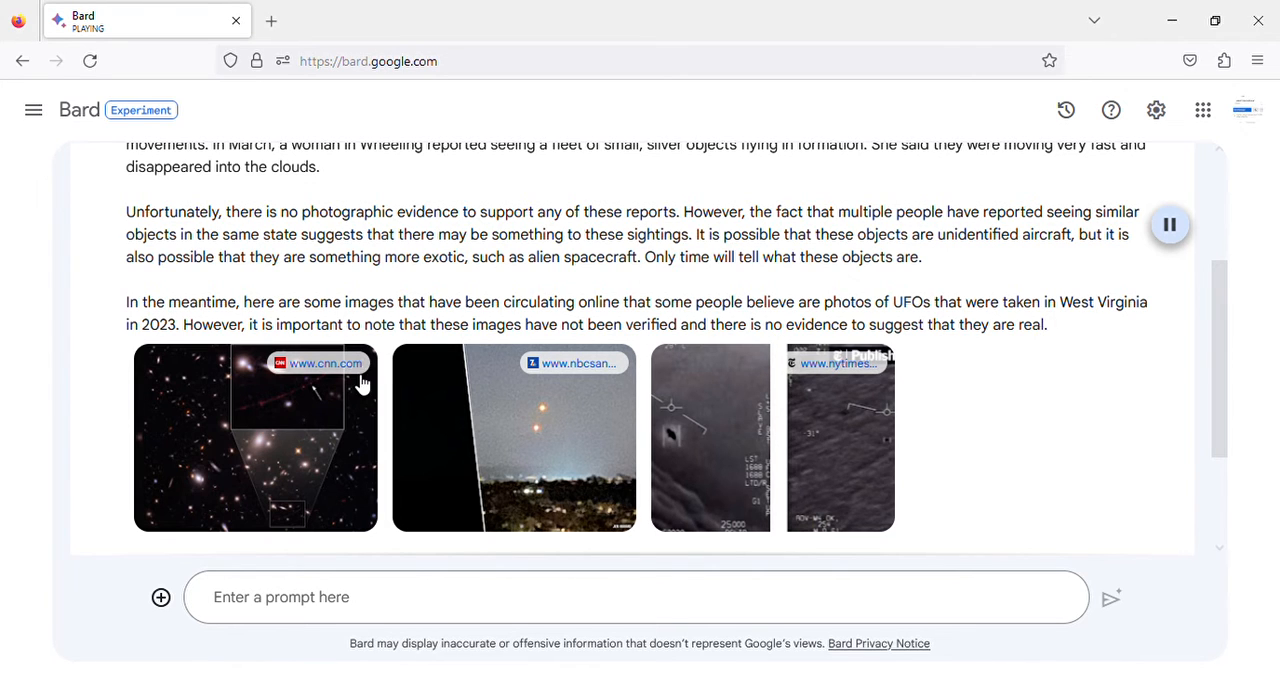
mouse_move(295, 413)
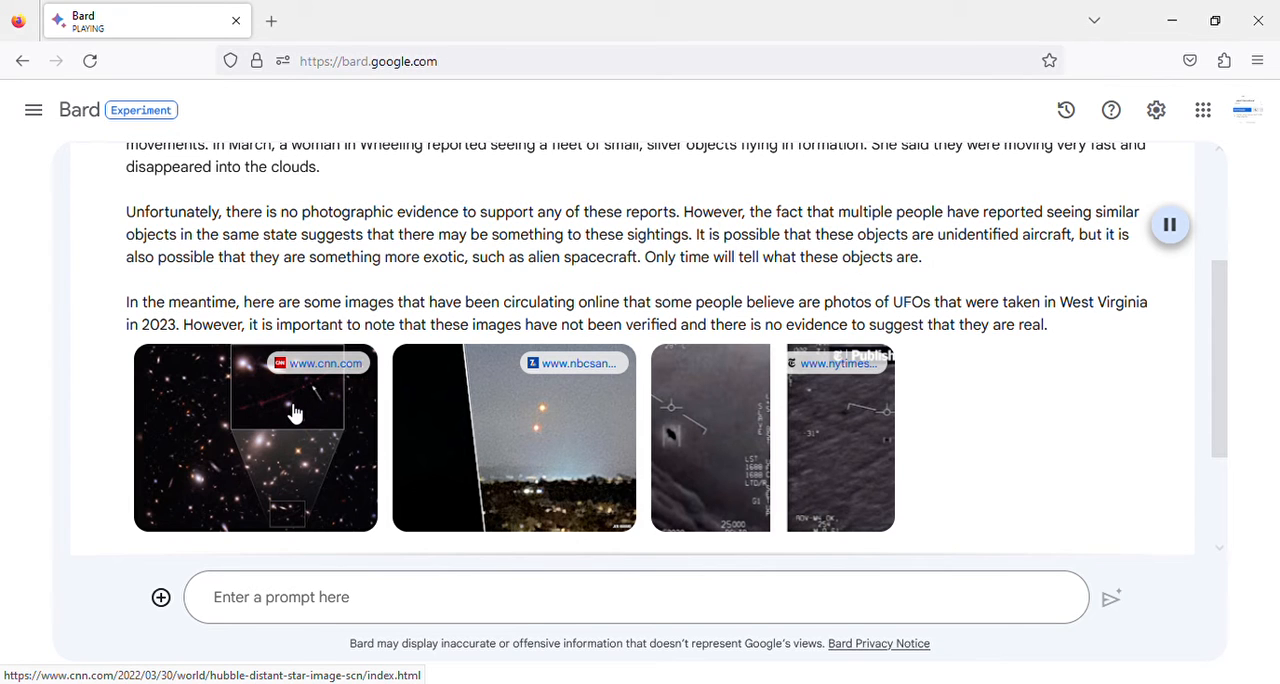
mouse_move(336, 444)
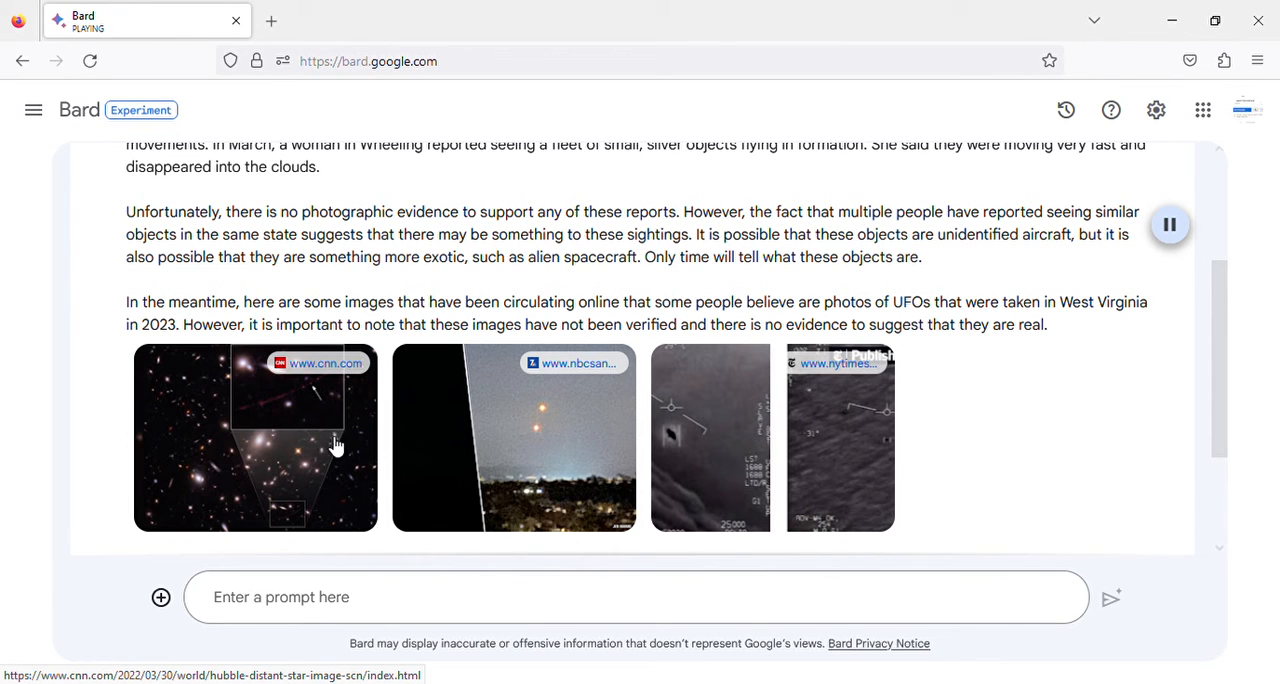
mouse_move(540, 431)
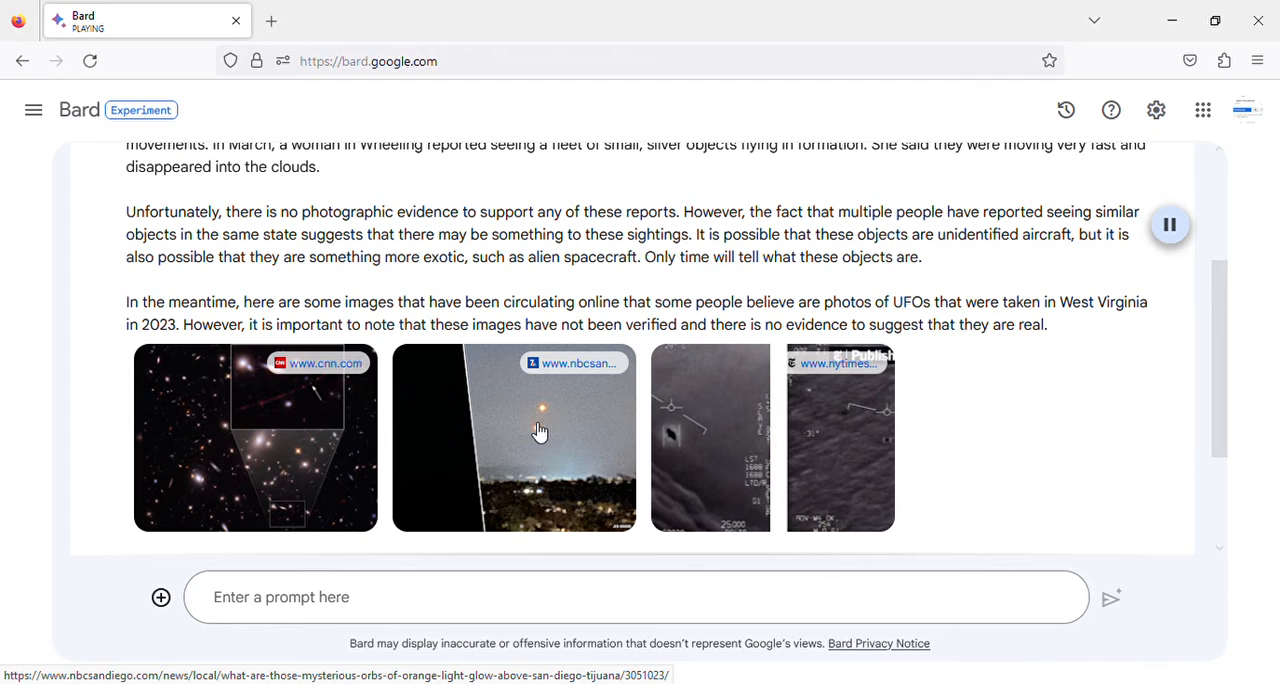
mouse_move(668, 439)
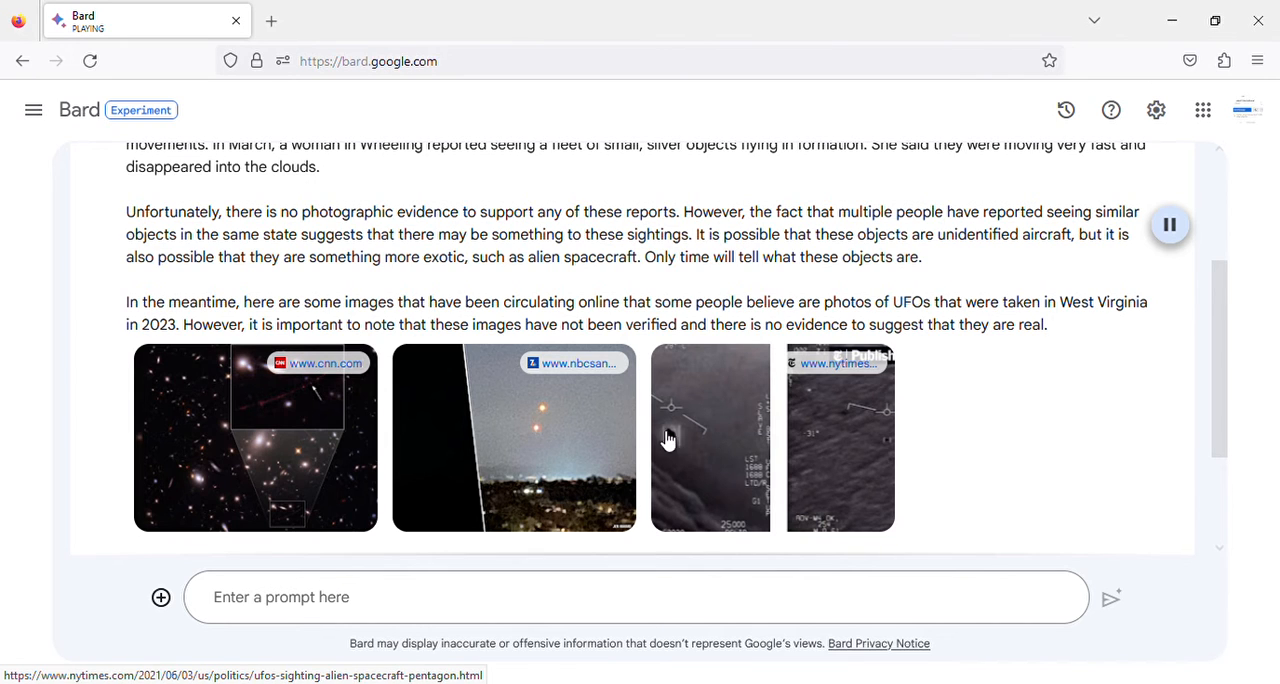
mouse_move(715, 434)
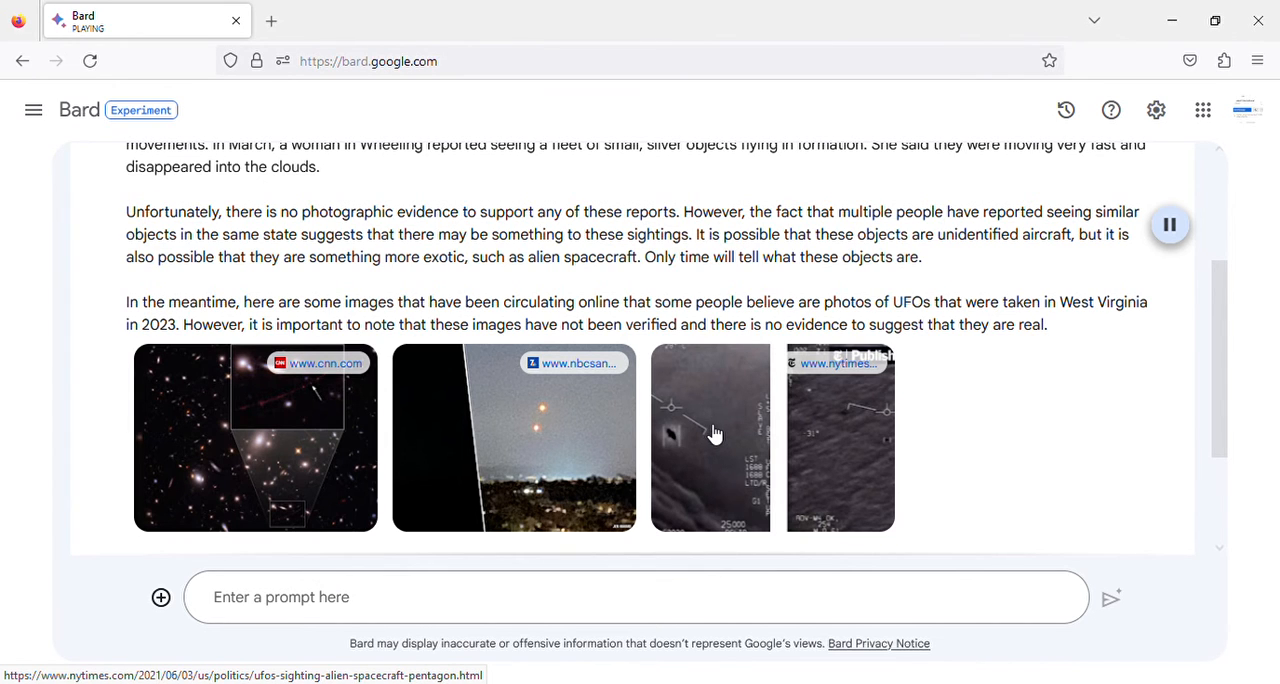
scroll("down", 3)
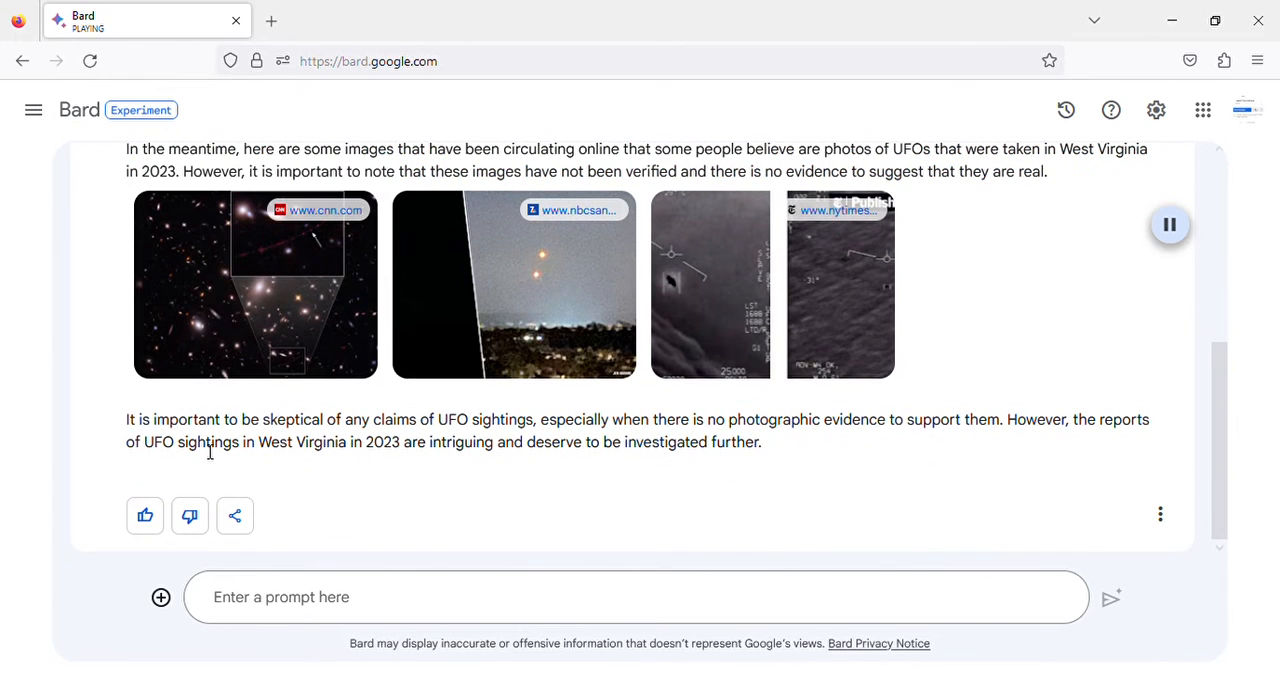
mouse_move(395, 443)
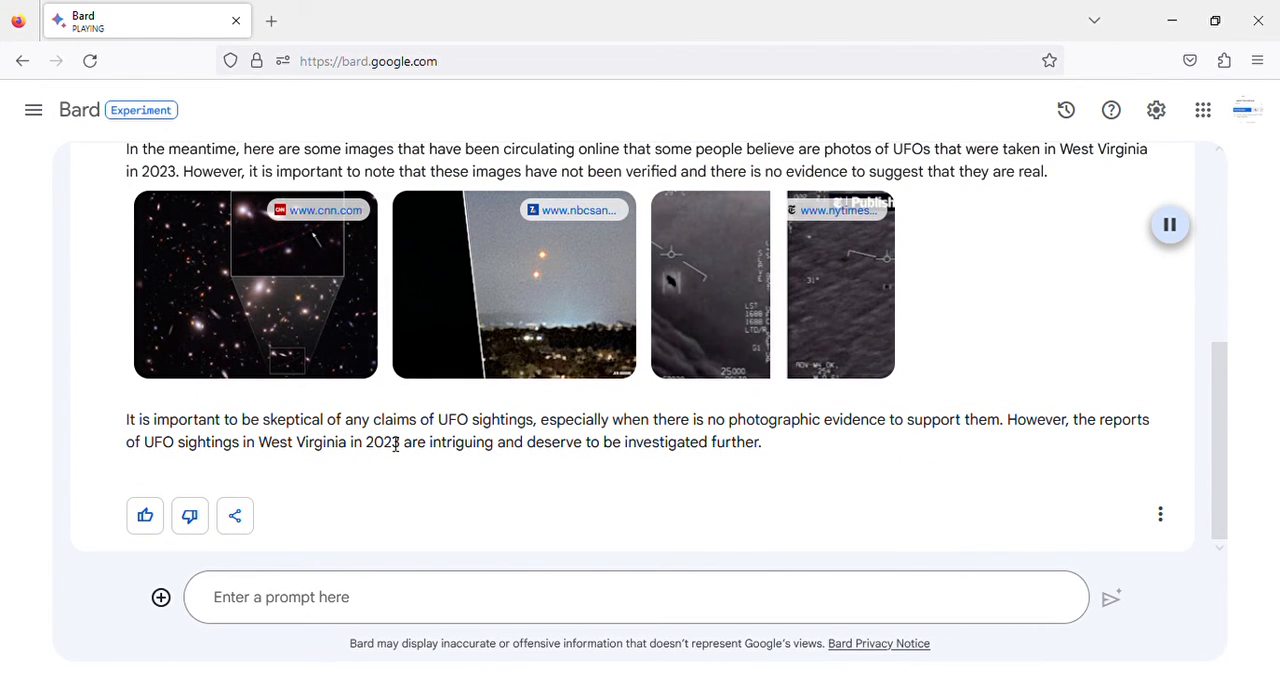
mouse_move(610, 441)
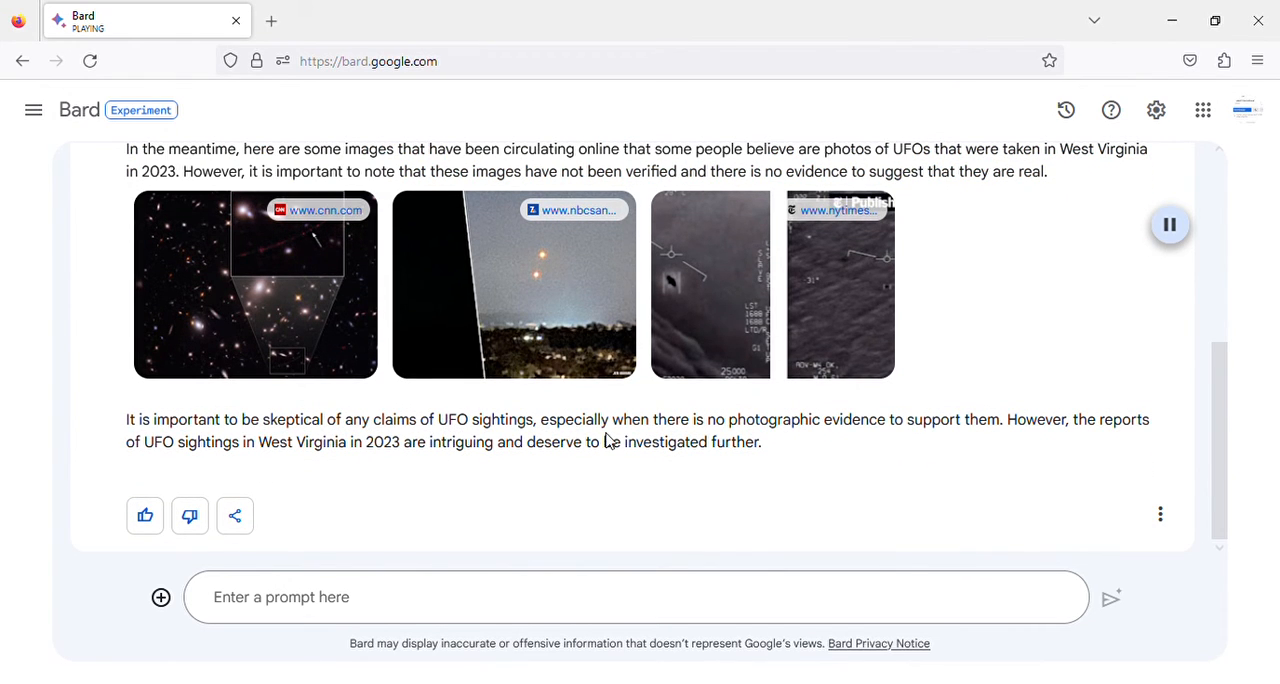
mouse_move(851, 444)
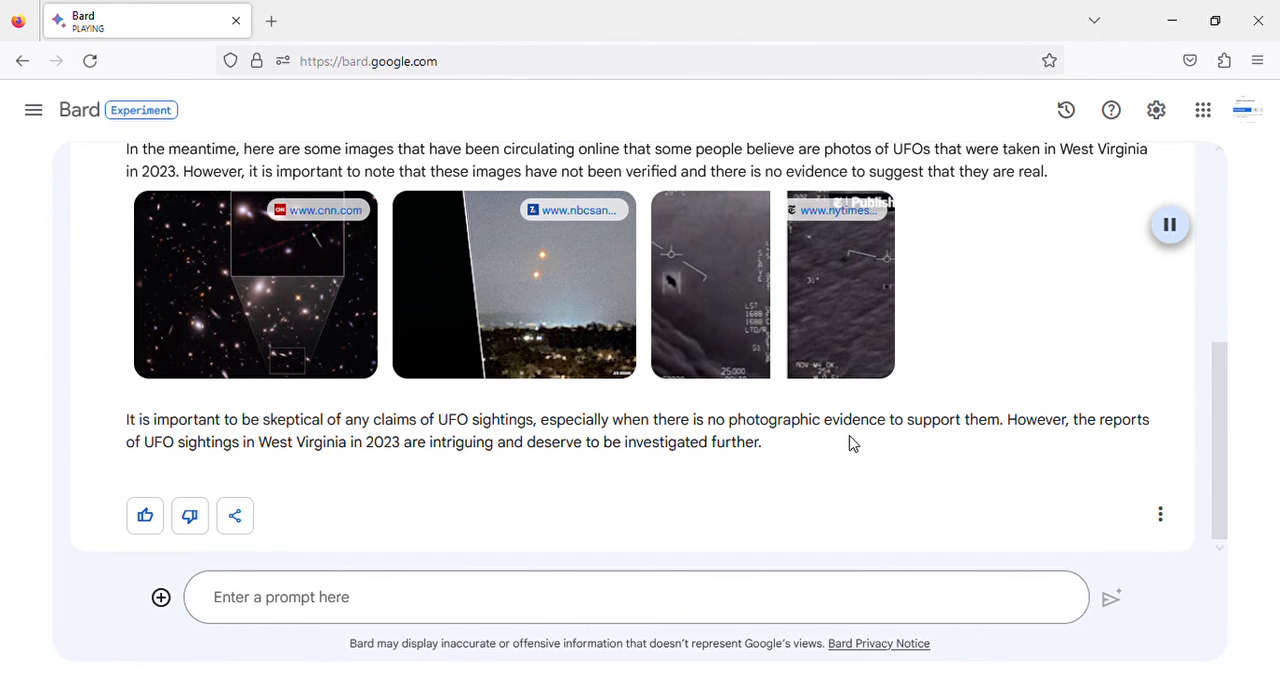
mouse_move(1012, 437)
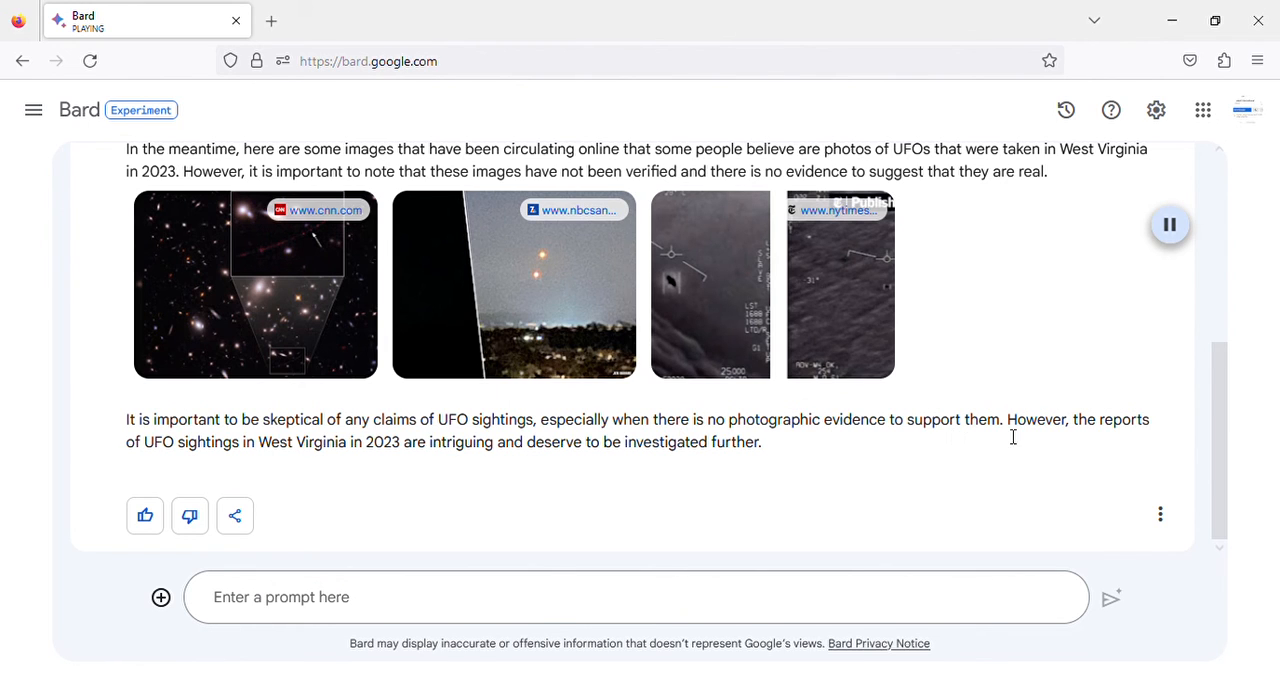
mouse_move(280, 466)
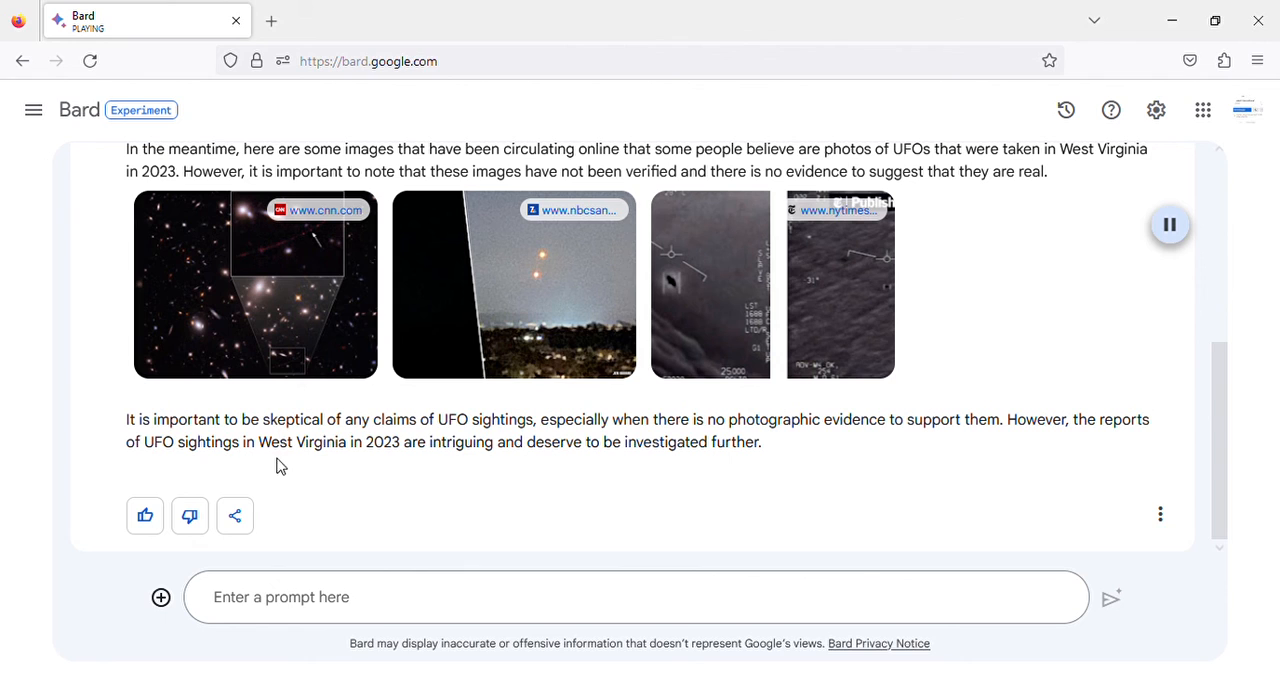
mouse_move(501, 480)
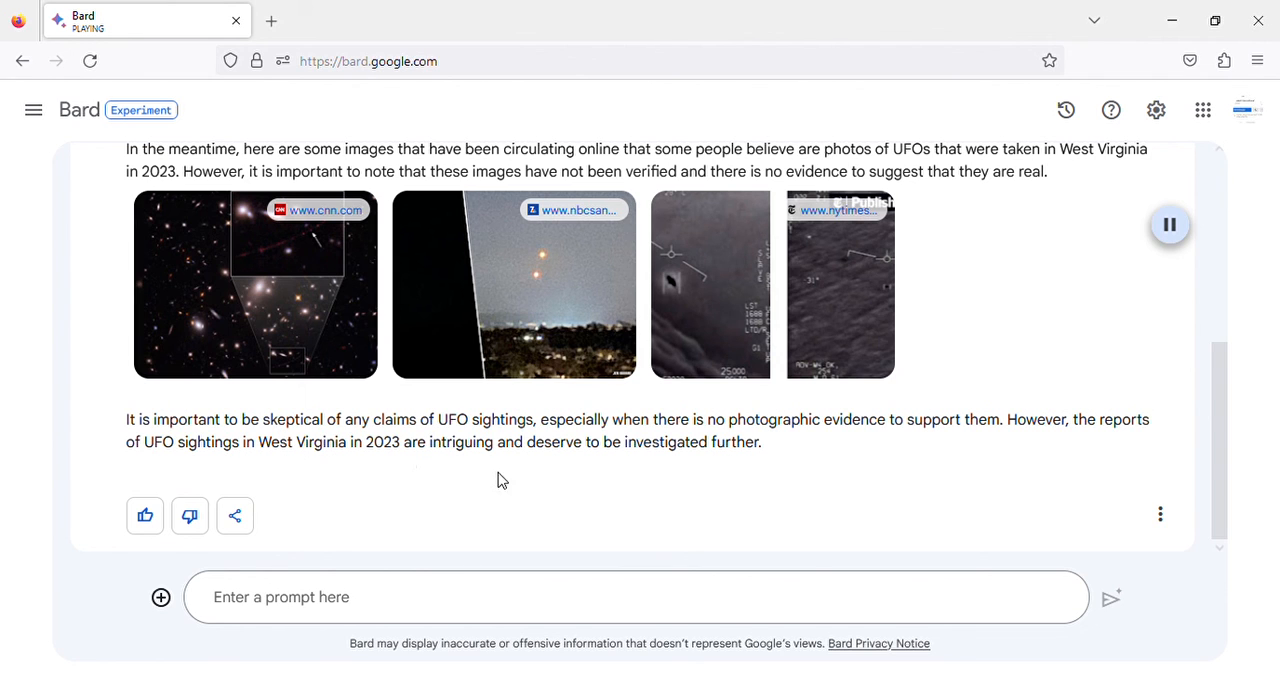
mouse_move(681, 465)
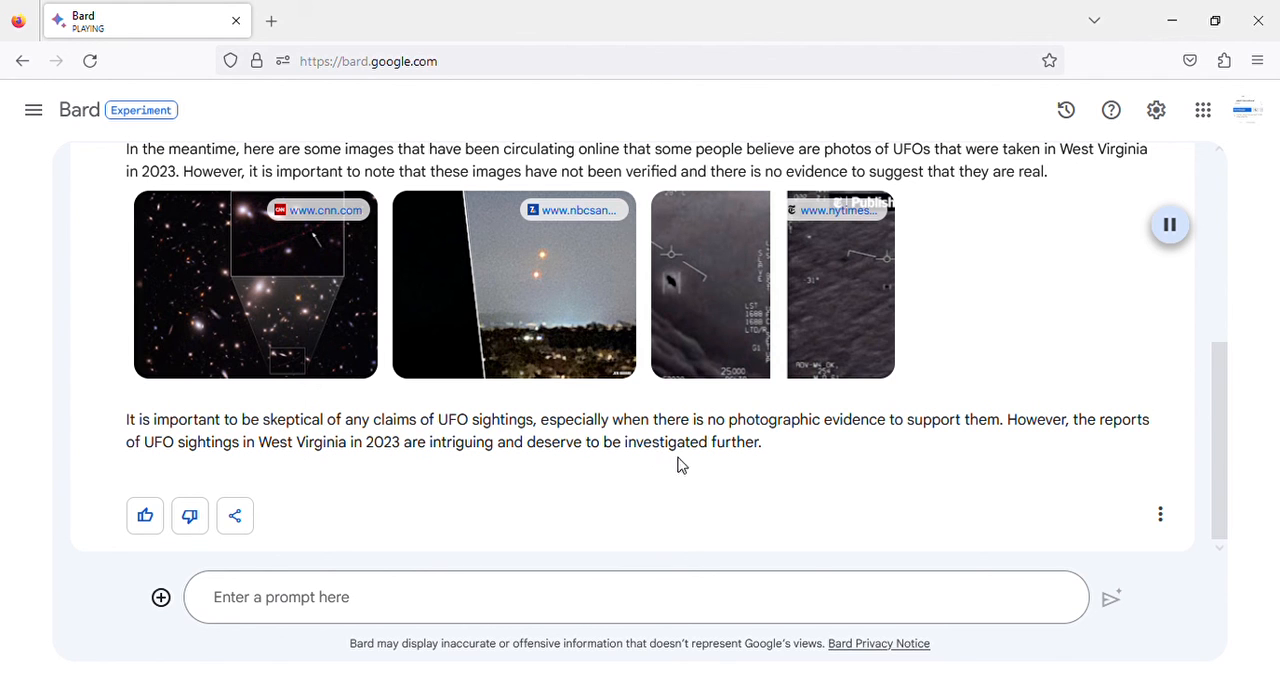